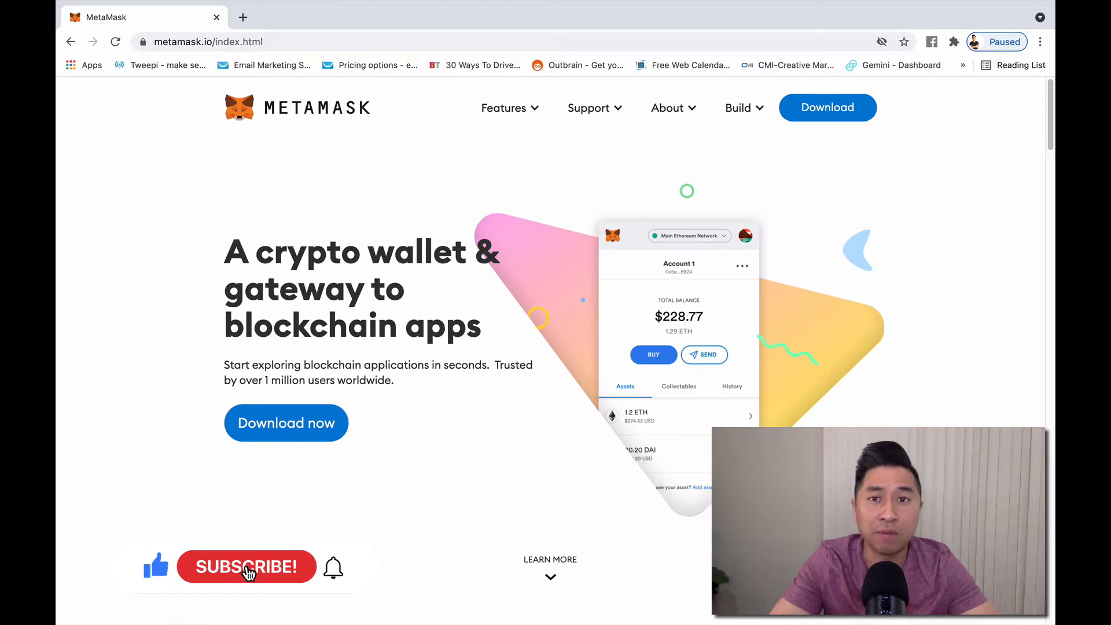
# Step: Pin the MetaMask extension to the Chrome toolbar from the Extensions menu
pyautogui.click(246, 567)
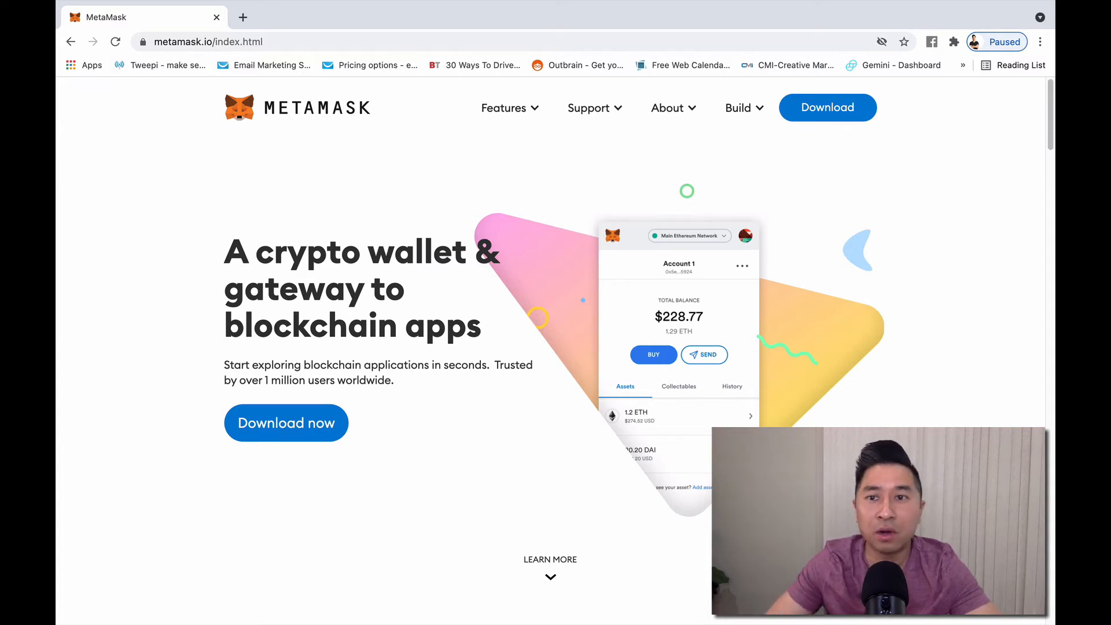
pyautogui.moveTo(977, 241)
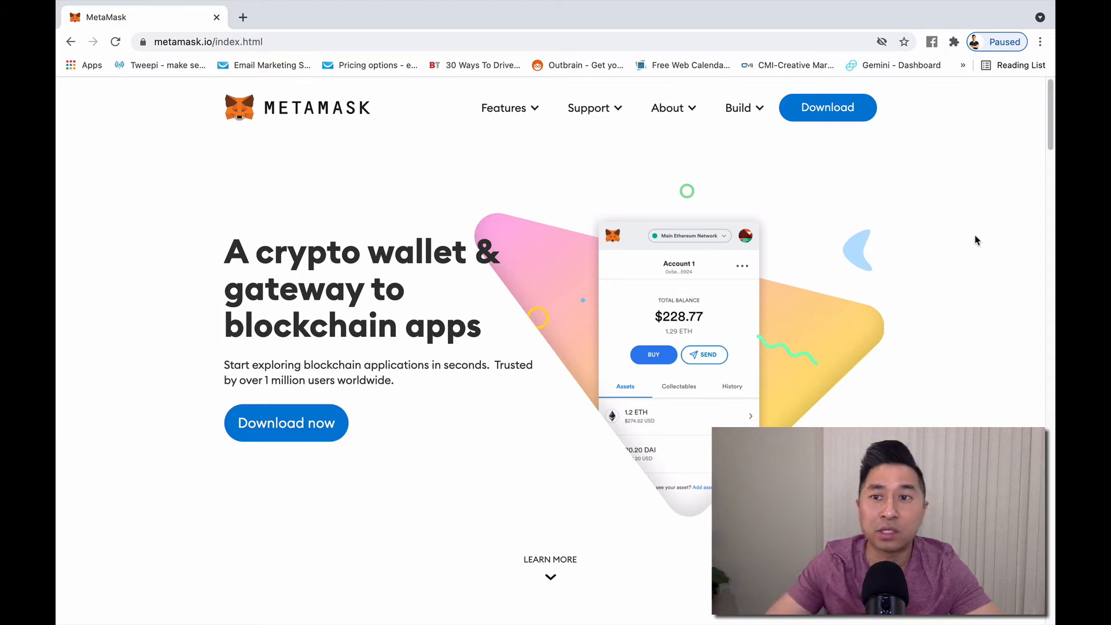
pyautogui.click(954, 41)
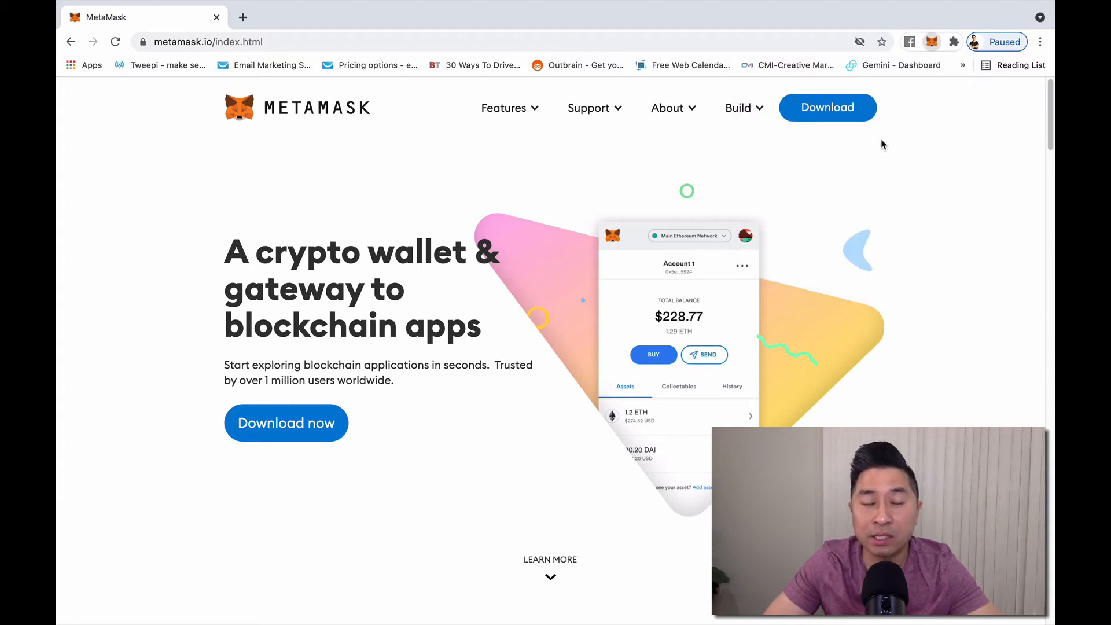
# Step: Show Account 1's wallet and its network list from the Ethereum Mainnet dropdown
pyautogui.click(932, 41)
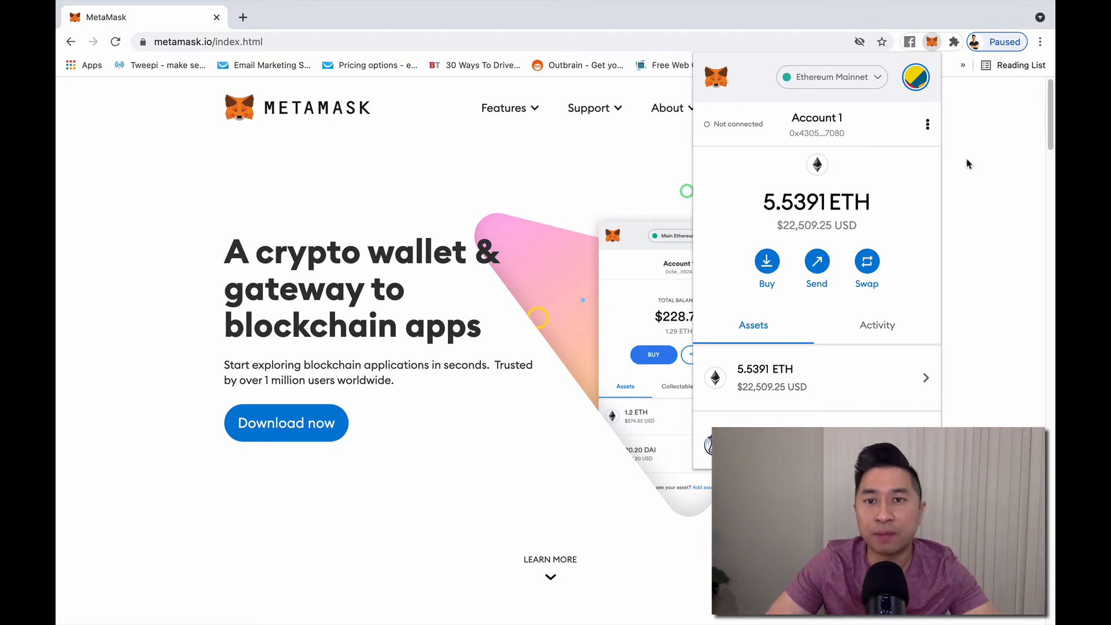
pyautogui.moveTo(849, 100)
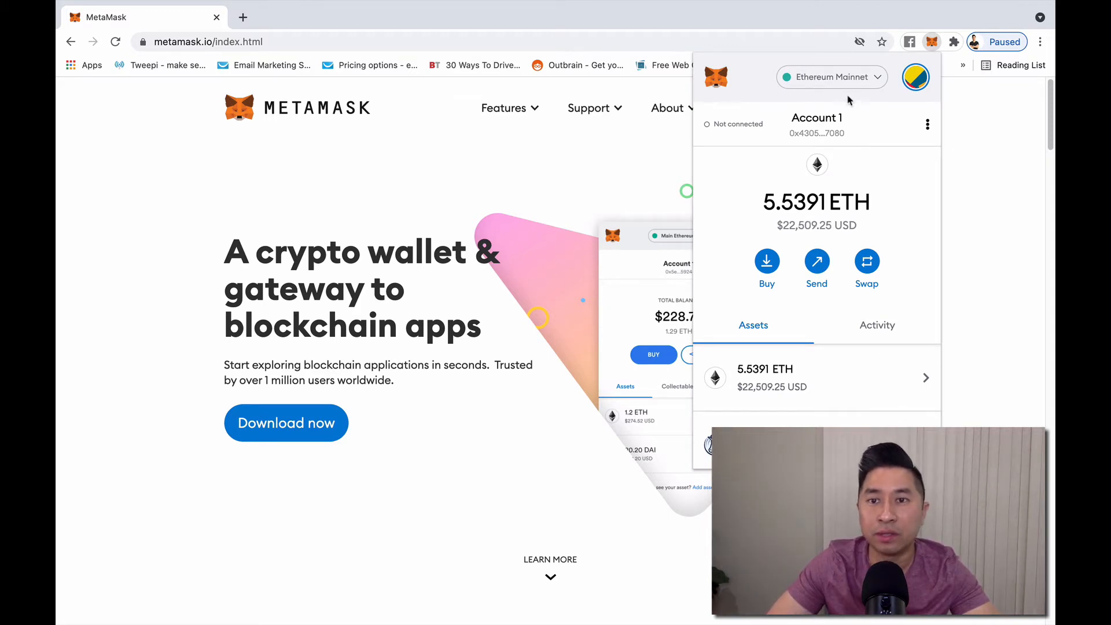
pyautogui.moveTo(832, 81)
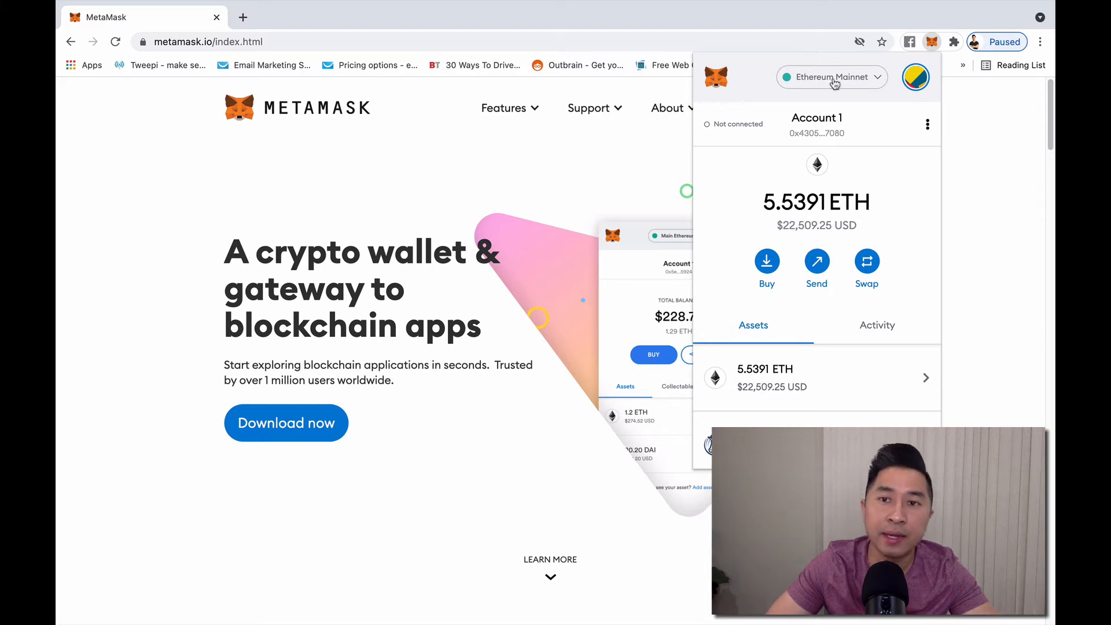
pyautogui.click(832, 78)
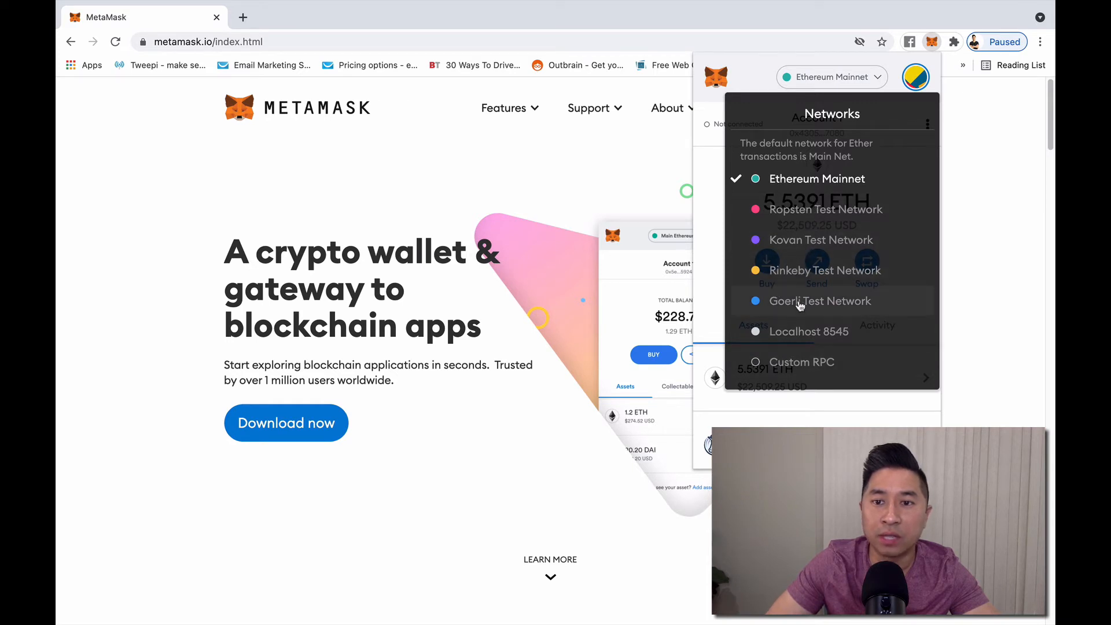
pyautogui.moveTo(846, 372)
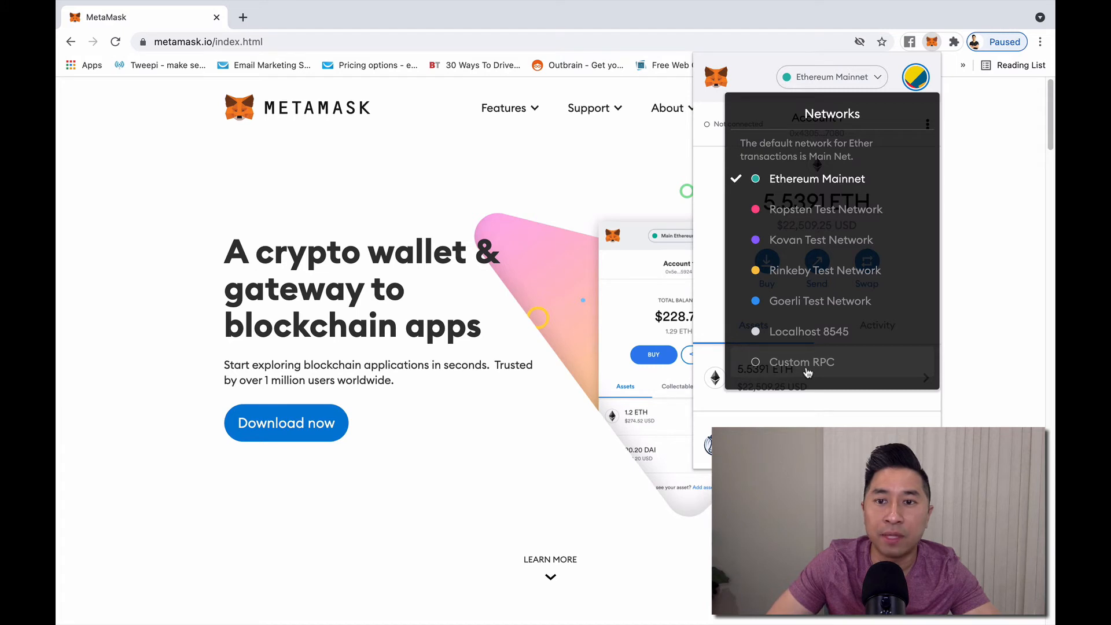
# Step: Start a blank Custom RPC network form from the Networks list
pyautogui.click(801, 361)
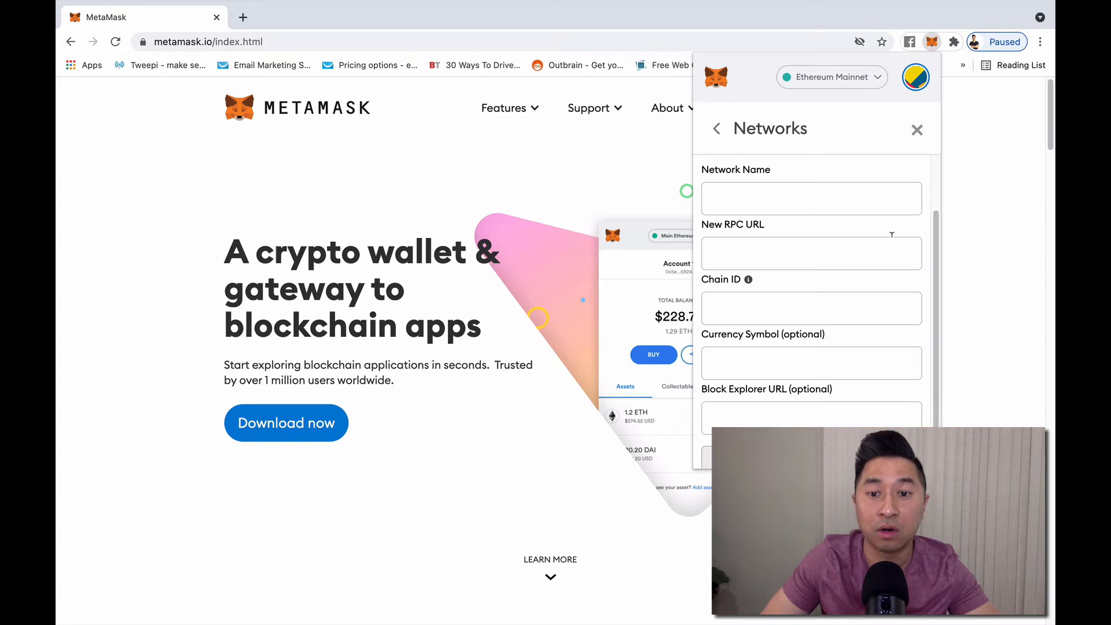
pyautogui.scroll(3)
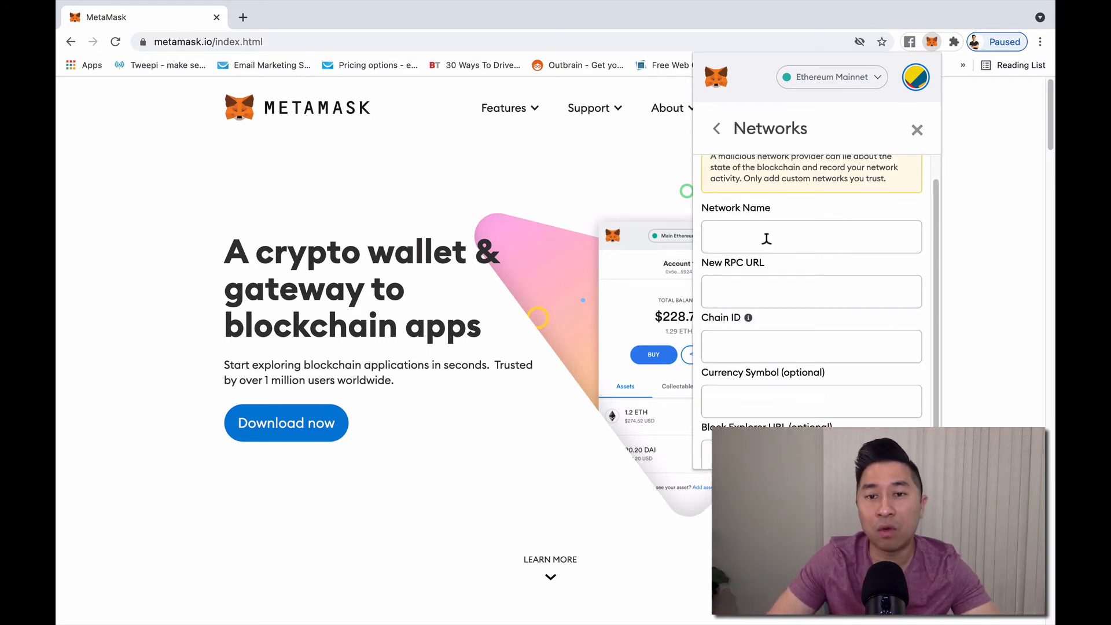
pyautogui.moveTo(811, 235)
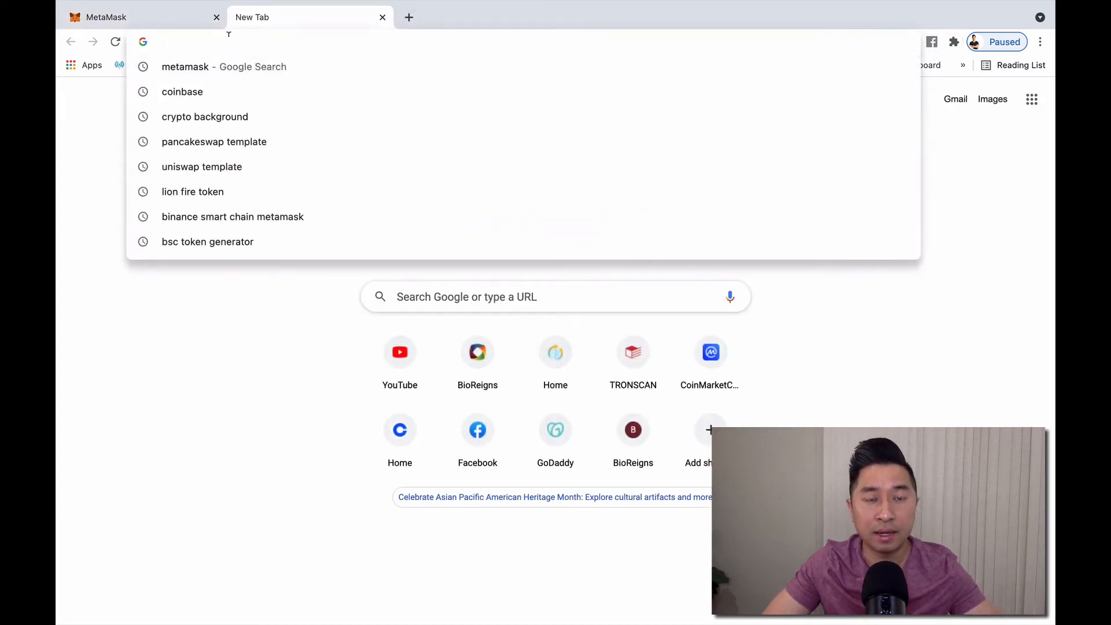
# Step: Search the address bar for the Binance Academy MetaMask-to-BSC article
pyautogui.write('godaddy.com')
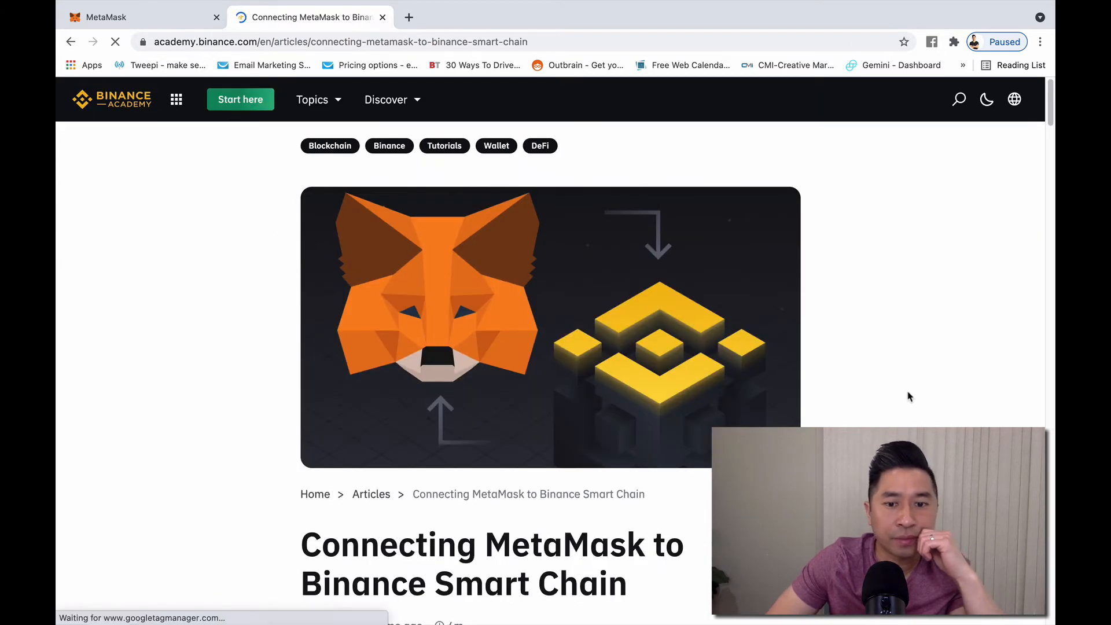
# Step: Scroll to the Smart Chain mainnet parameters and reopen MetaMask over the article
pyautogui.scroll(-3)
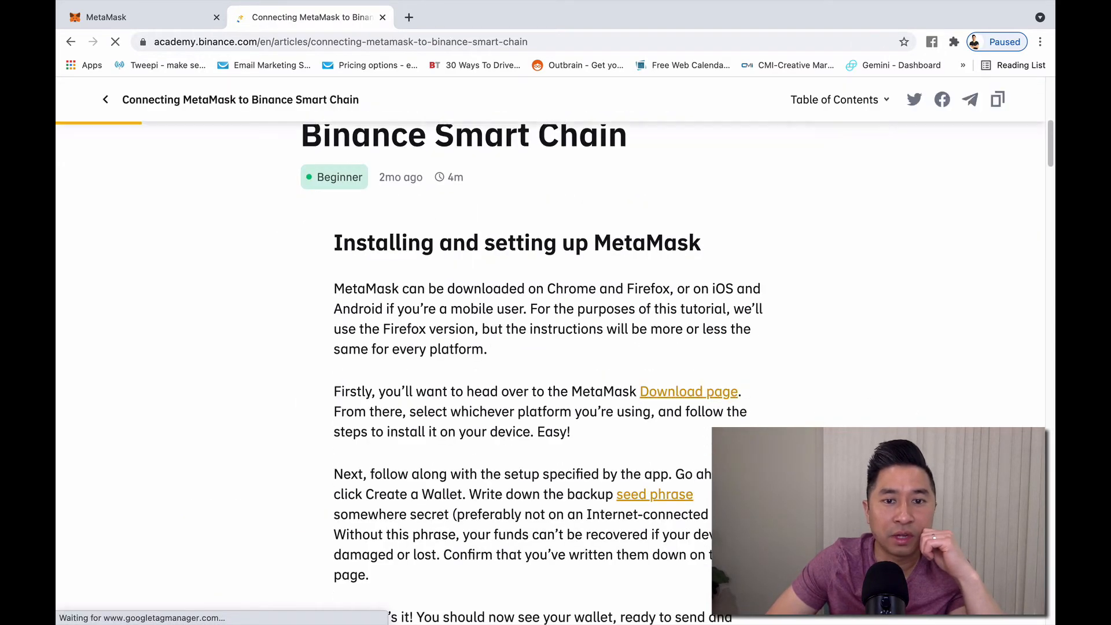
pyautogui.scroll(-3)
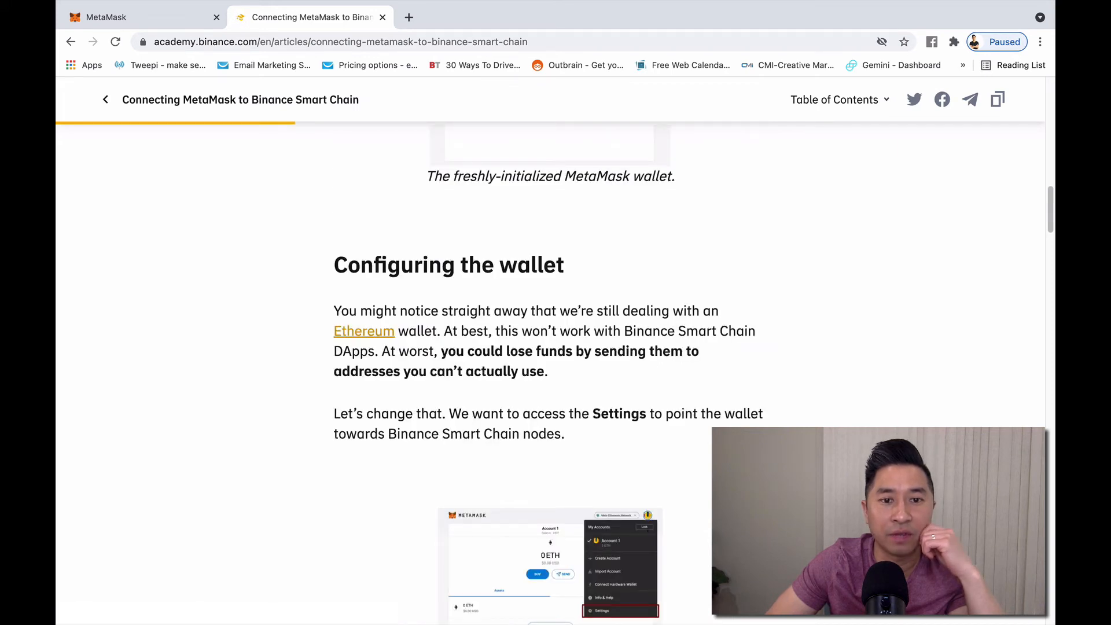
pyautogui.scroll(-3)
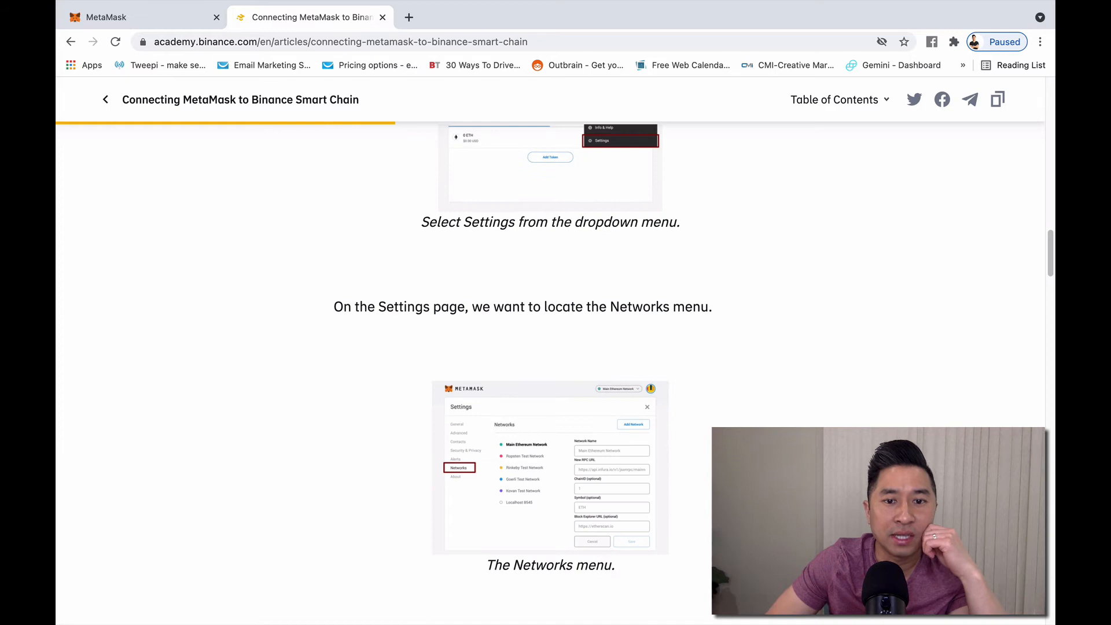
pyautogui.scroll(-3)
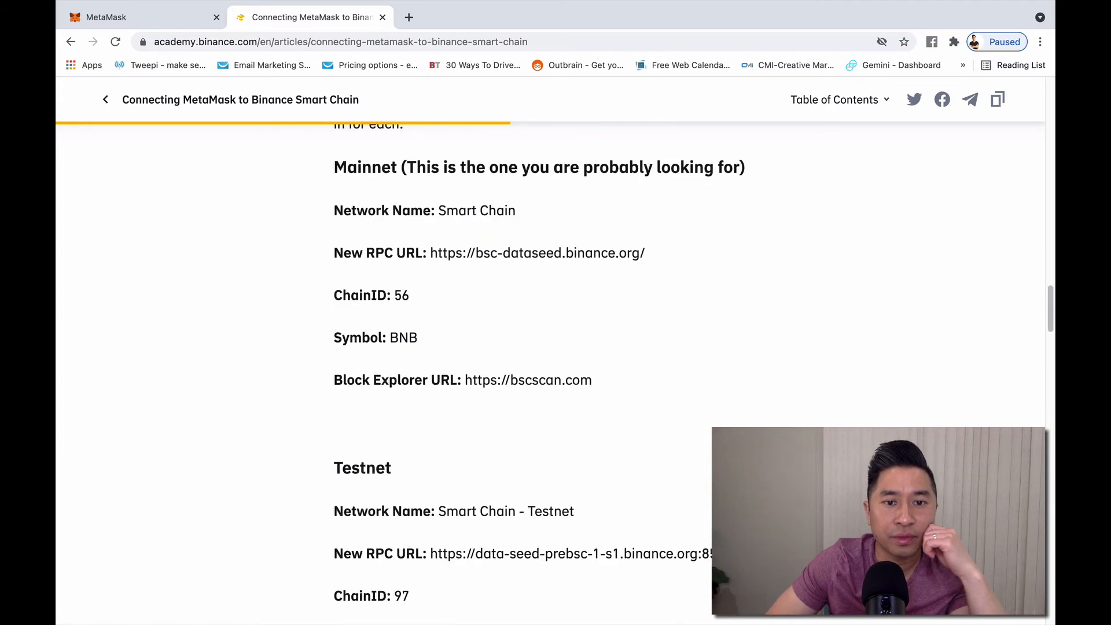
pyautogui.scroll(3)
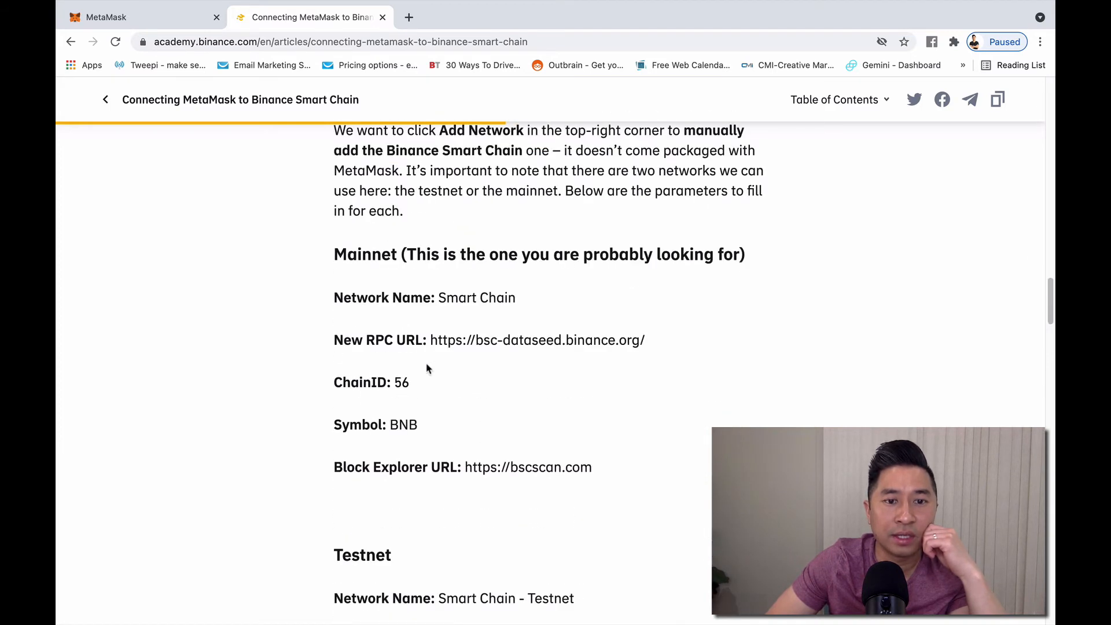
pyautogui.scroll(-3)
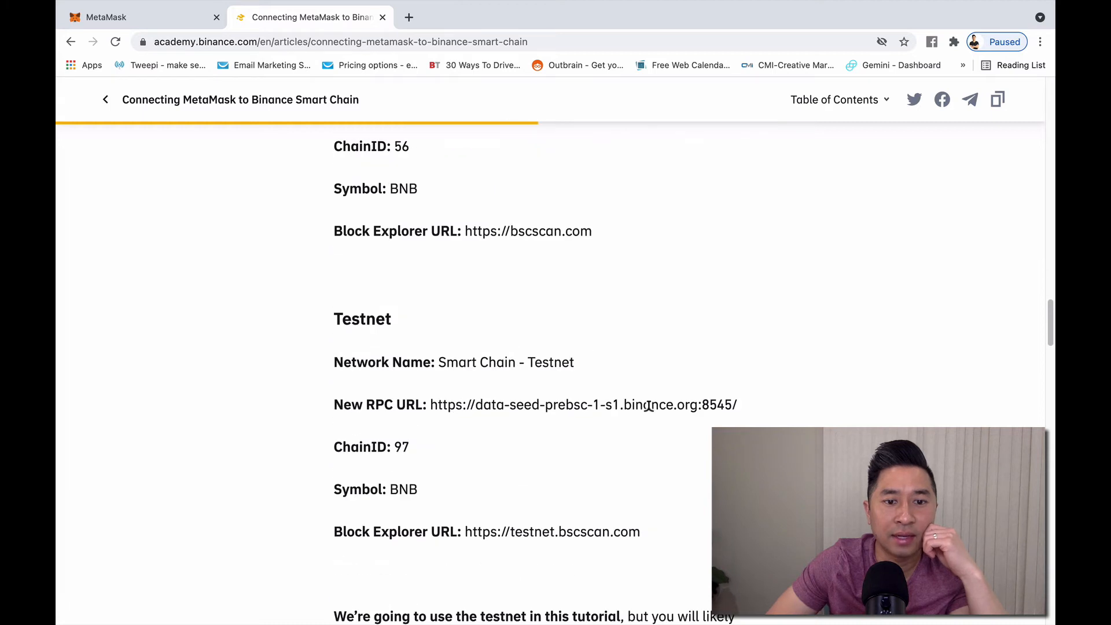
pyautogui.scroll(3)
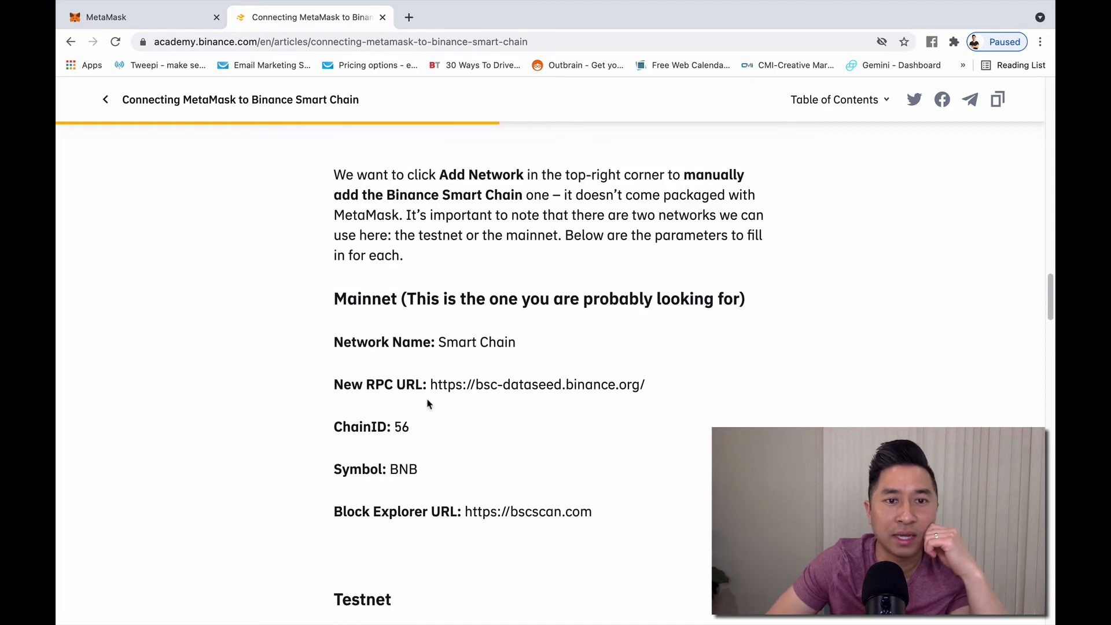
pyautogui.moveTo(528, 341)
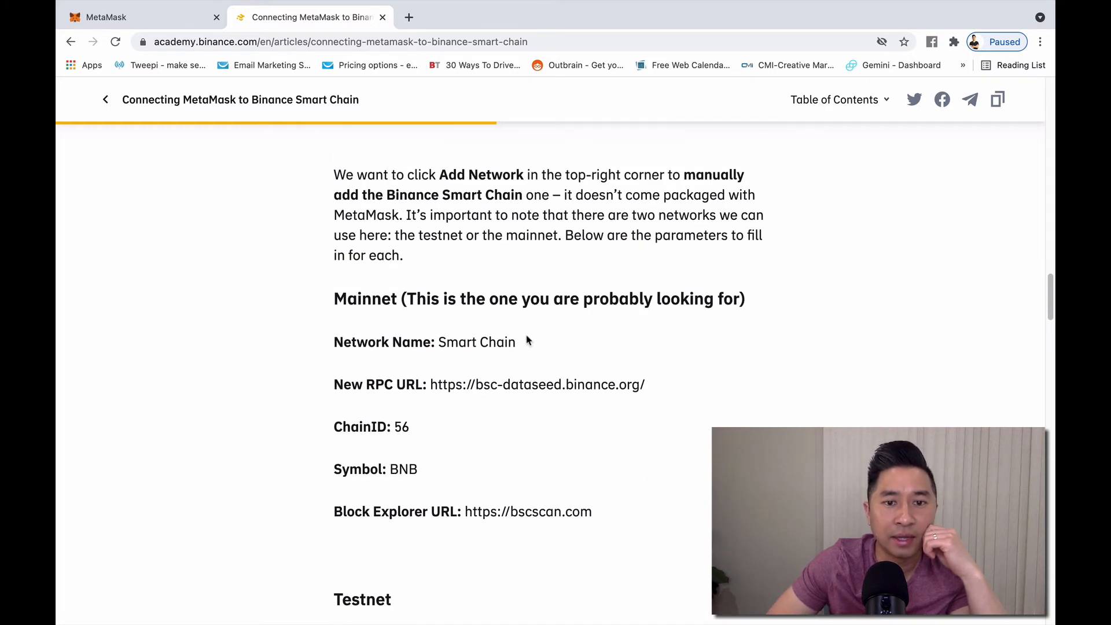
pyautogui.moveTo(593, 368)
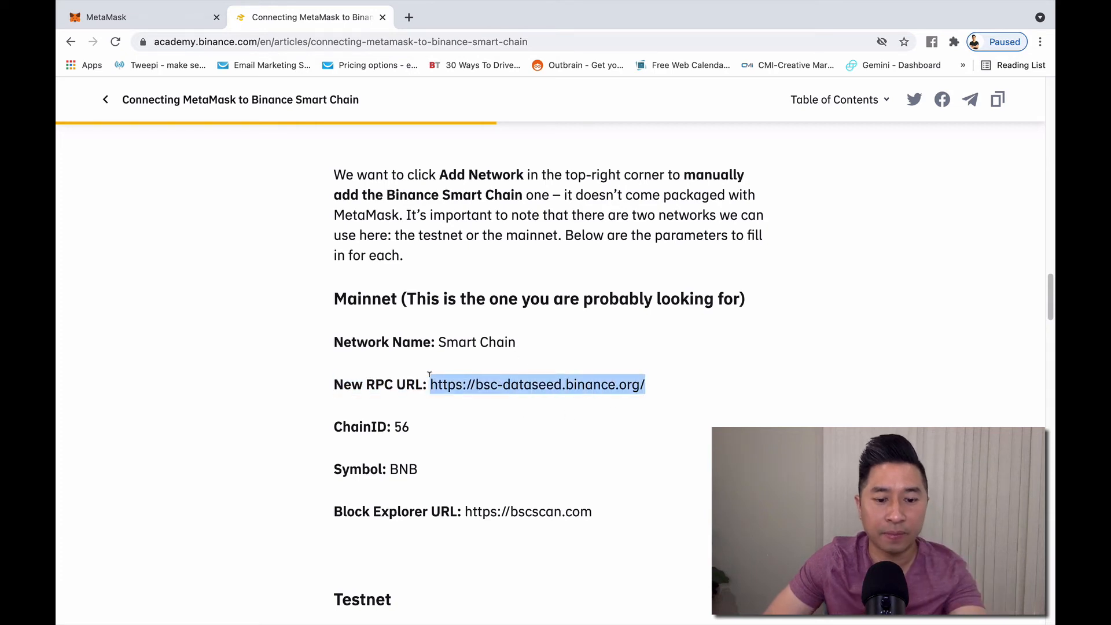
pyautogui.click(932, 41)
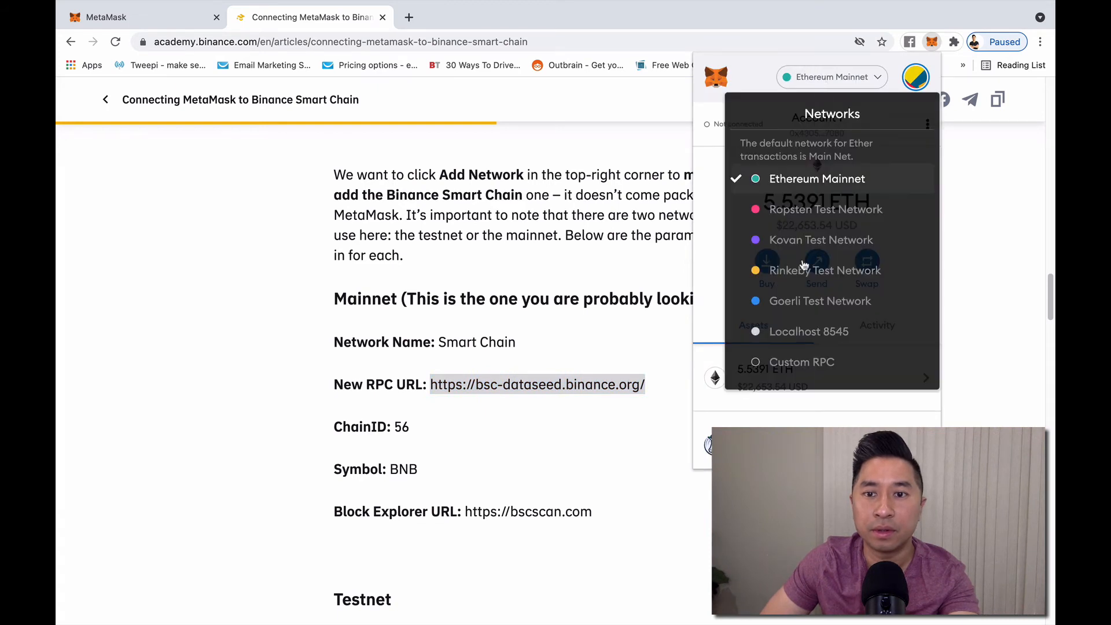
pyautogui.click(802, 361)
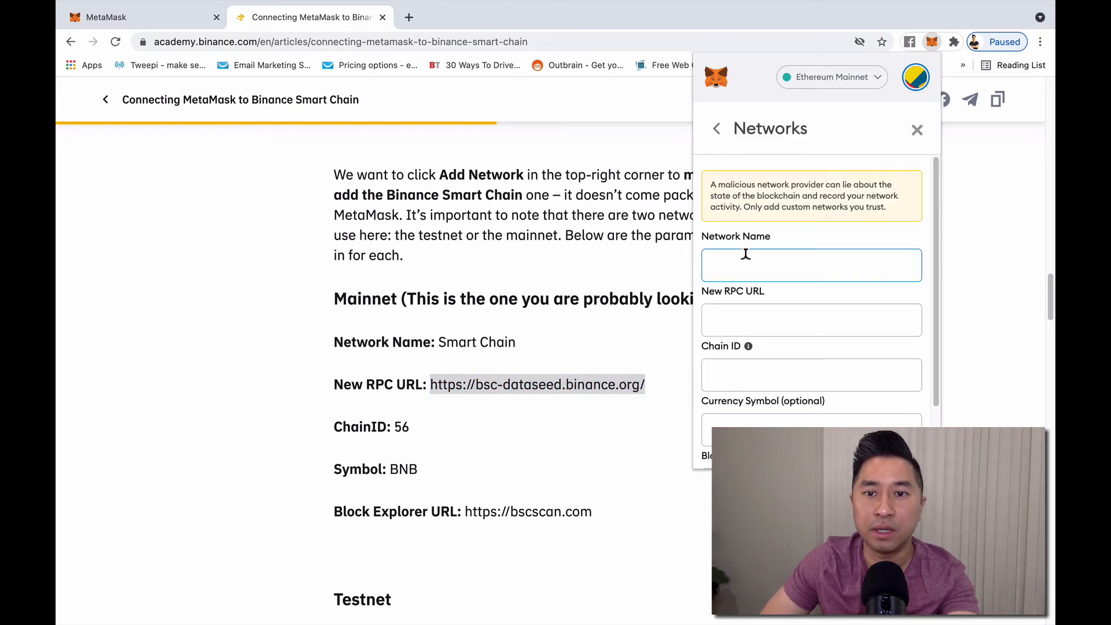
pyautogui.write('Smart Chain')
pyautogui.click(812, 375)
pyautogui.write('56')
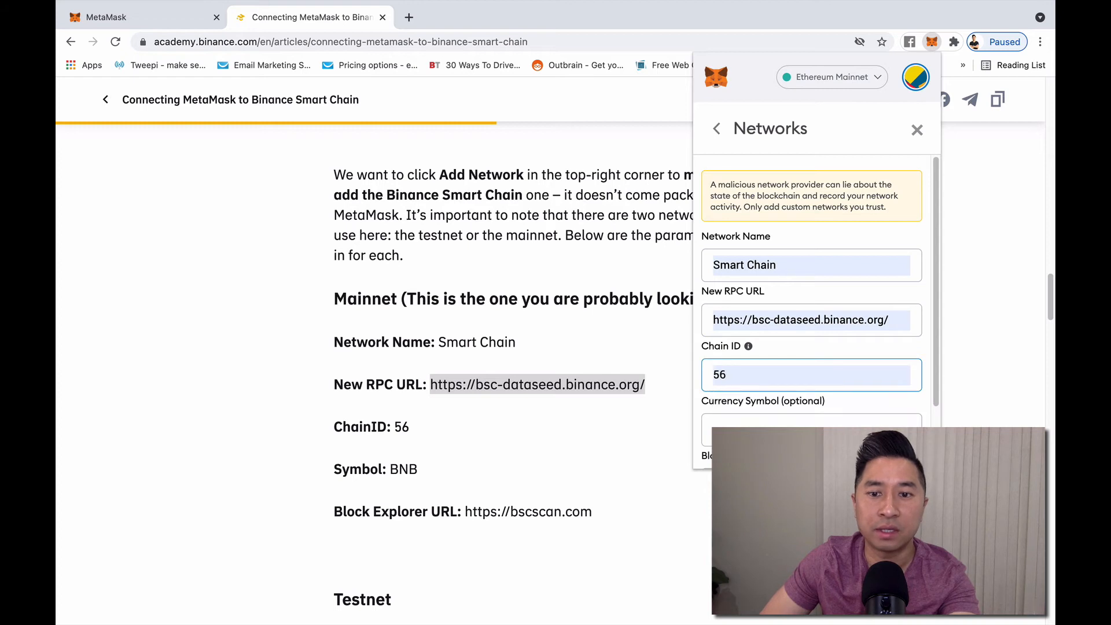
pyautogui.click(812, 425)
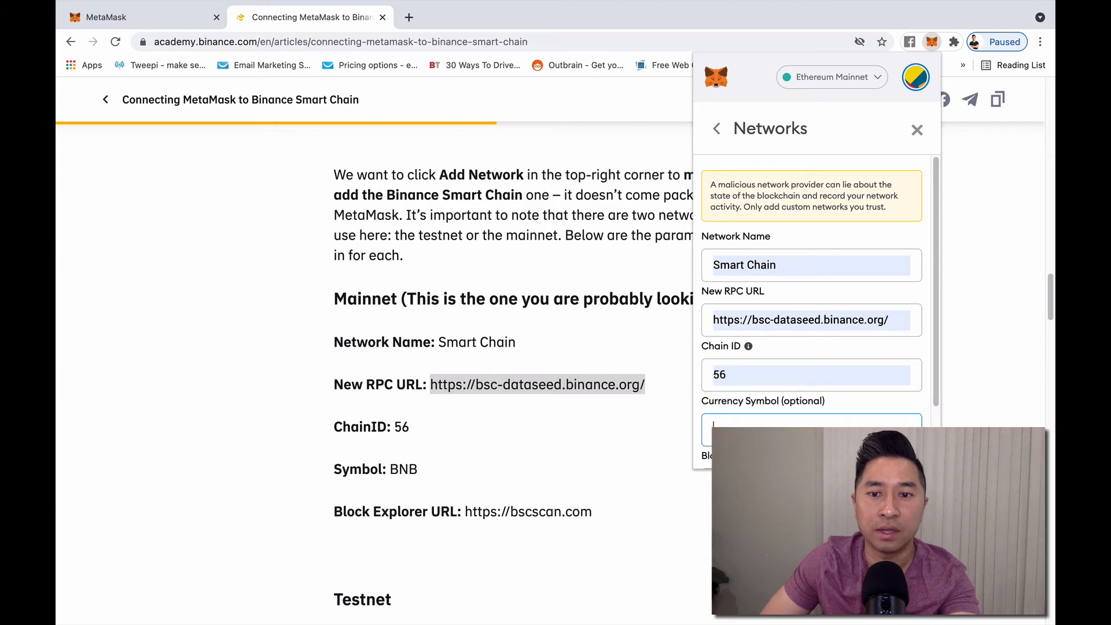
pyautogui.write('BNB')
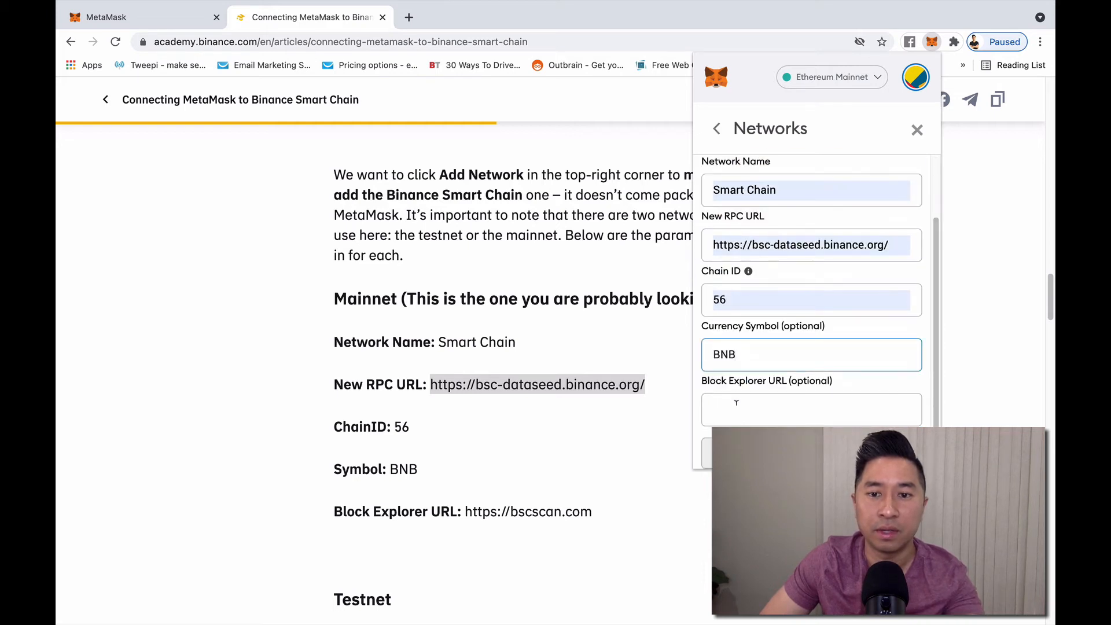
pyautogui.write('https://bscscan.com')
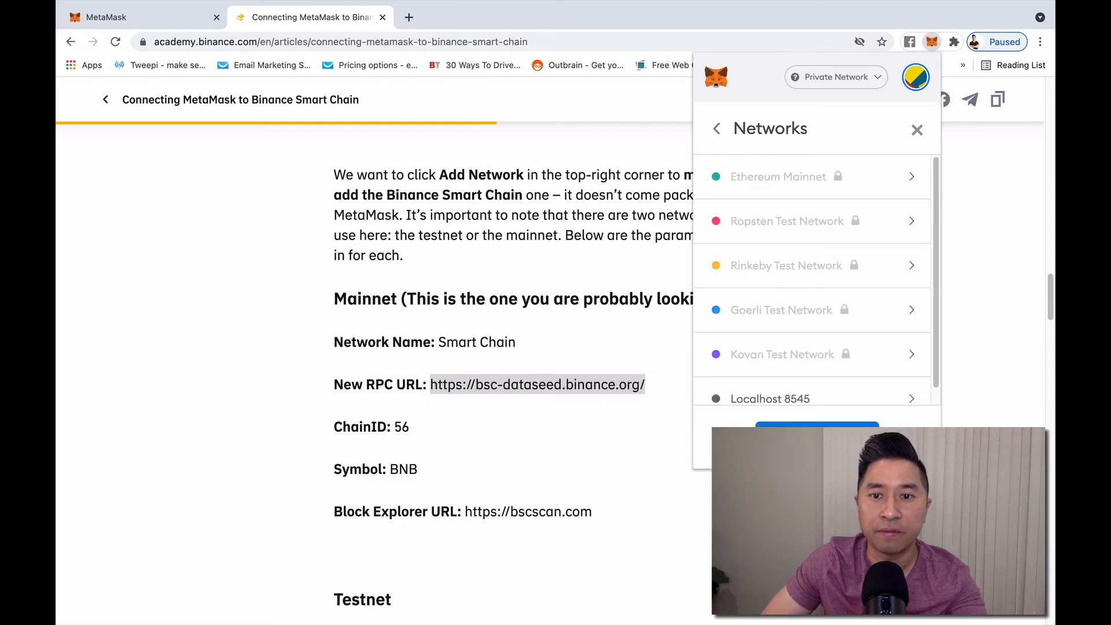
pyautogui.scroll(-3)
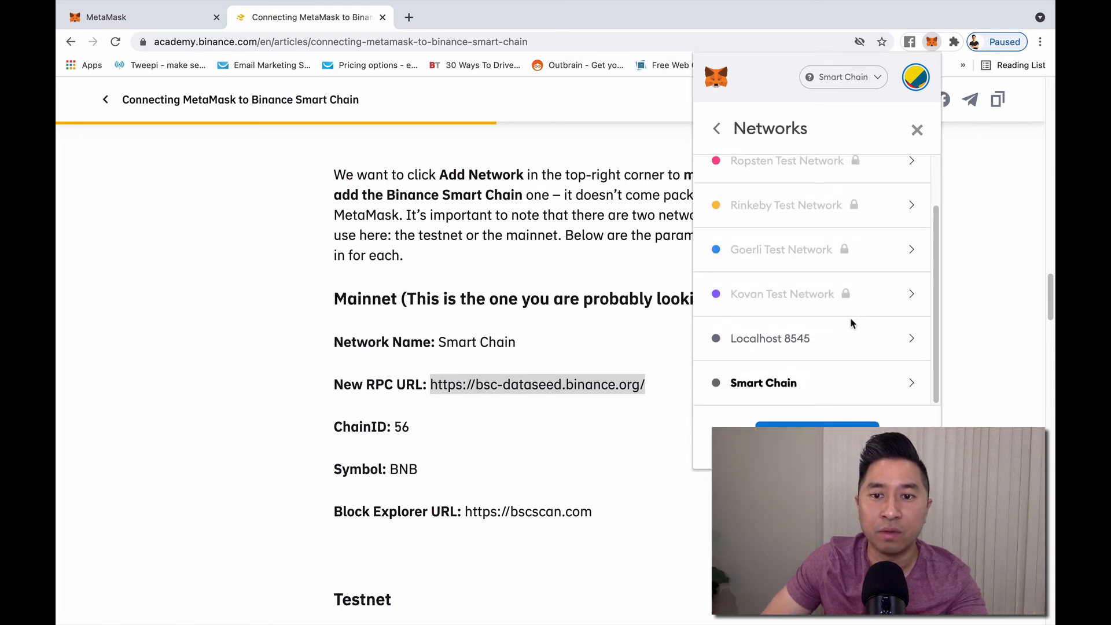
pyautogui.moveTo(799, 397)
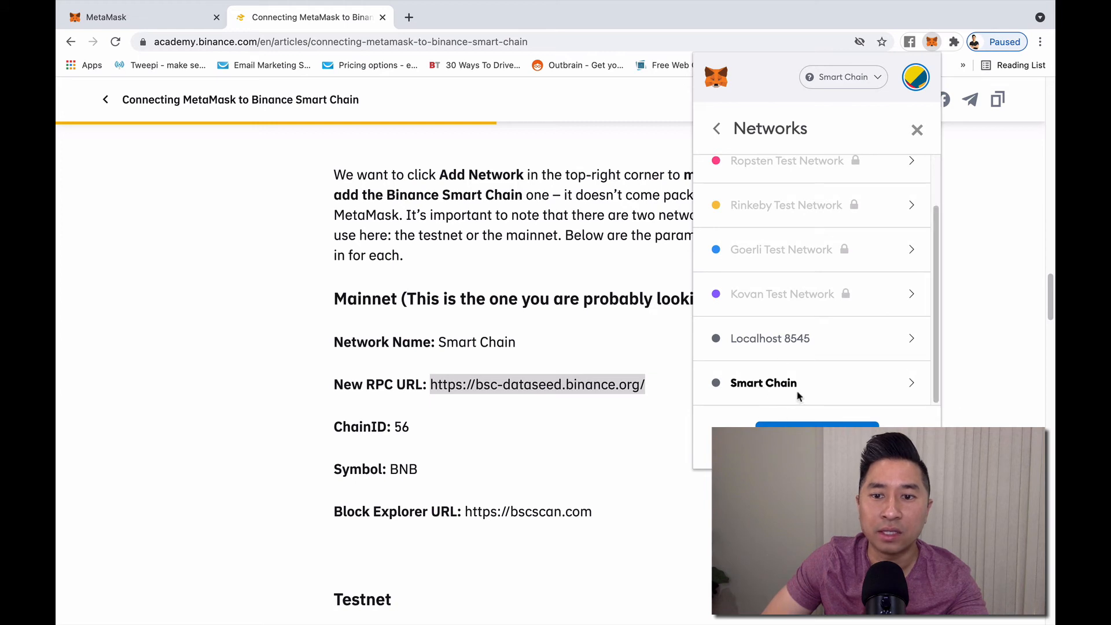
pyautogui.click(764, 384)
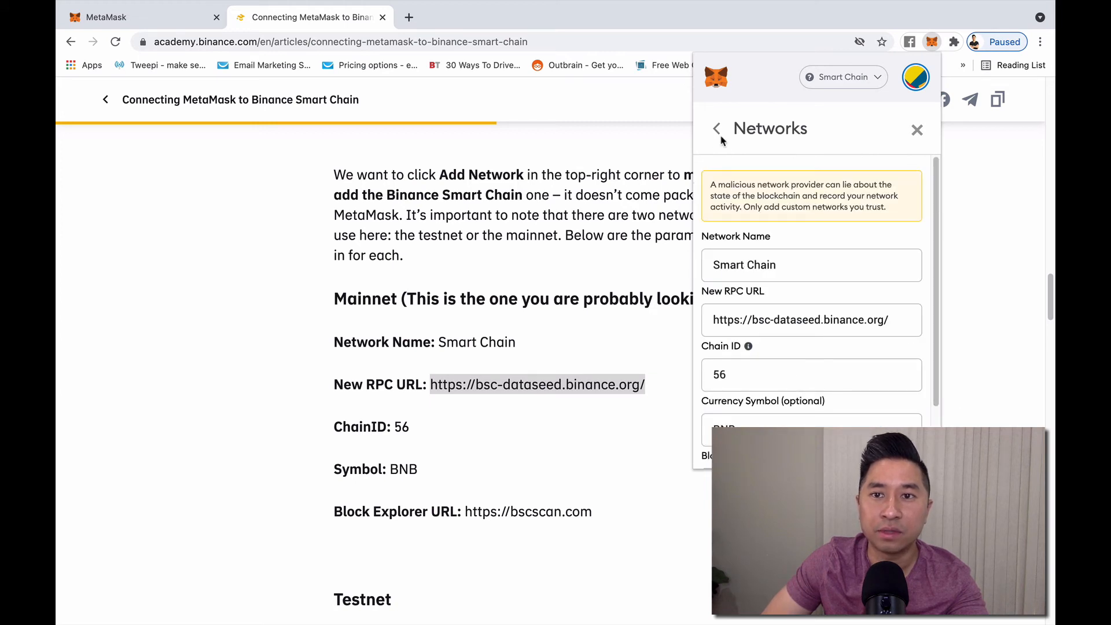
pyautogui.click(717, 128)
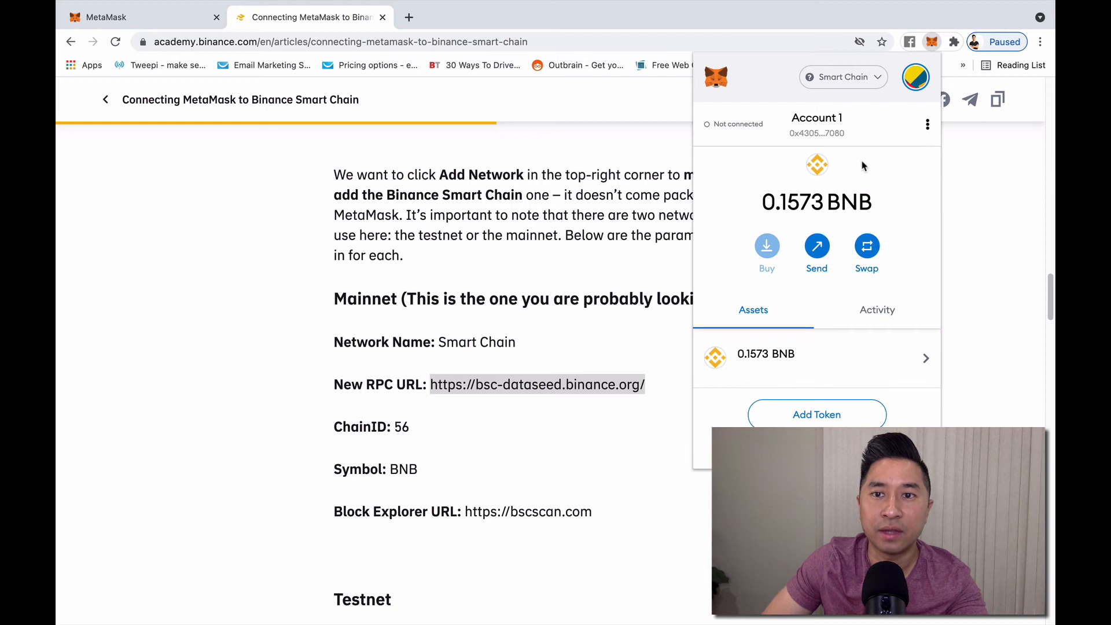
pyautogui.moveTo(829, 87)
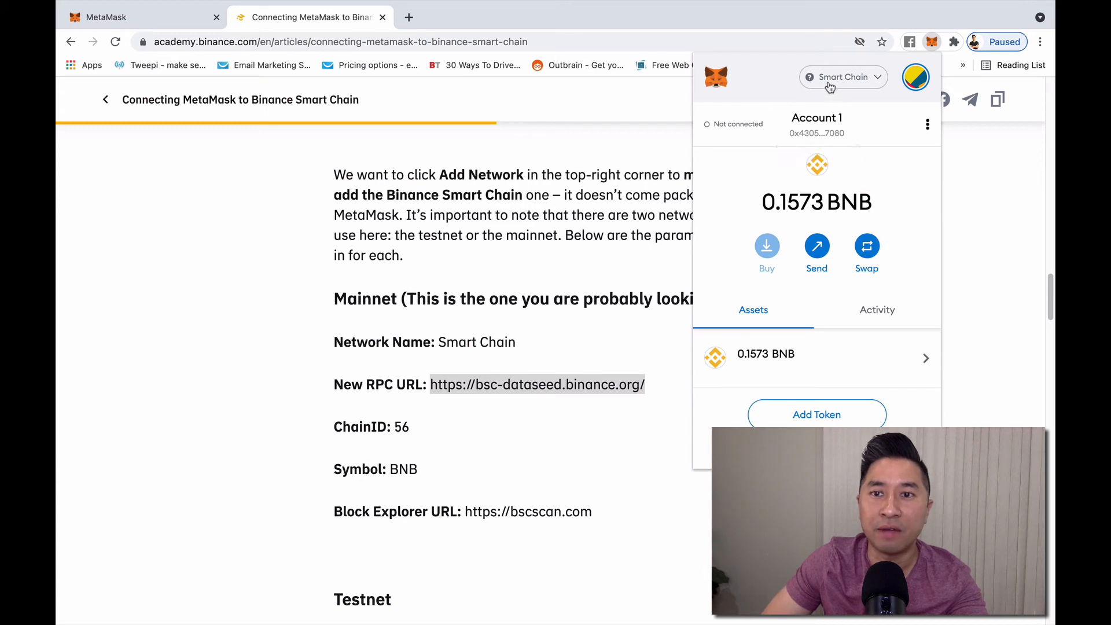
pyautogui.moveTo(825, 83)
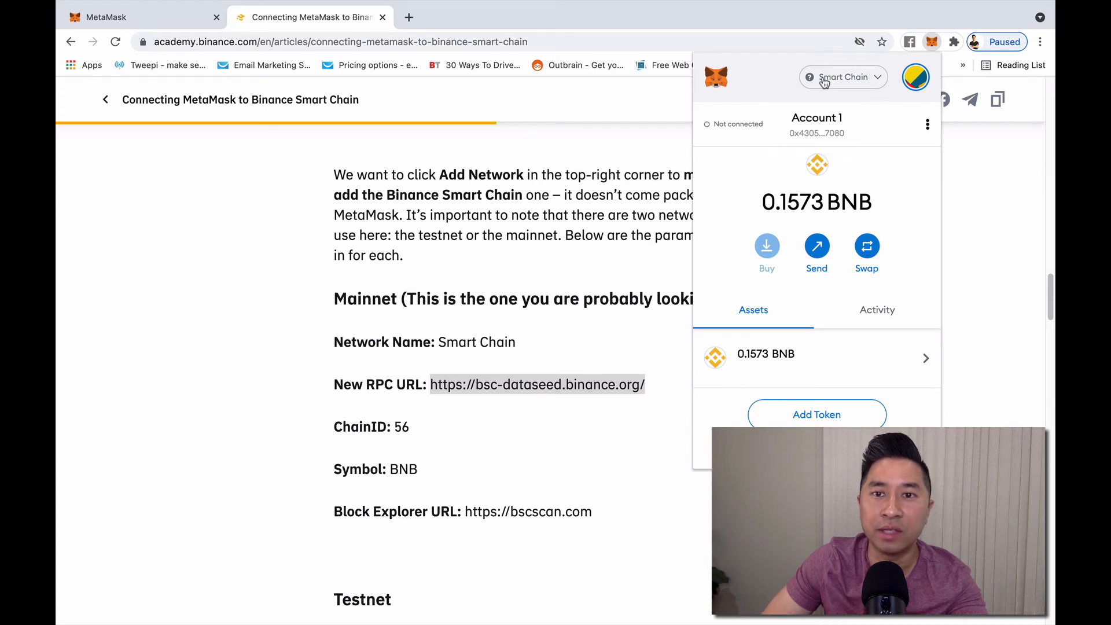
pyautogui.moveTo(731, 175)
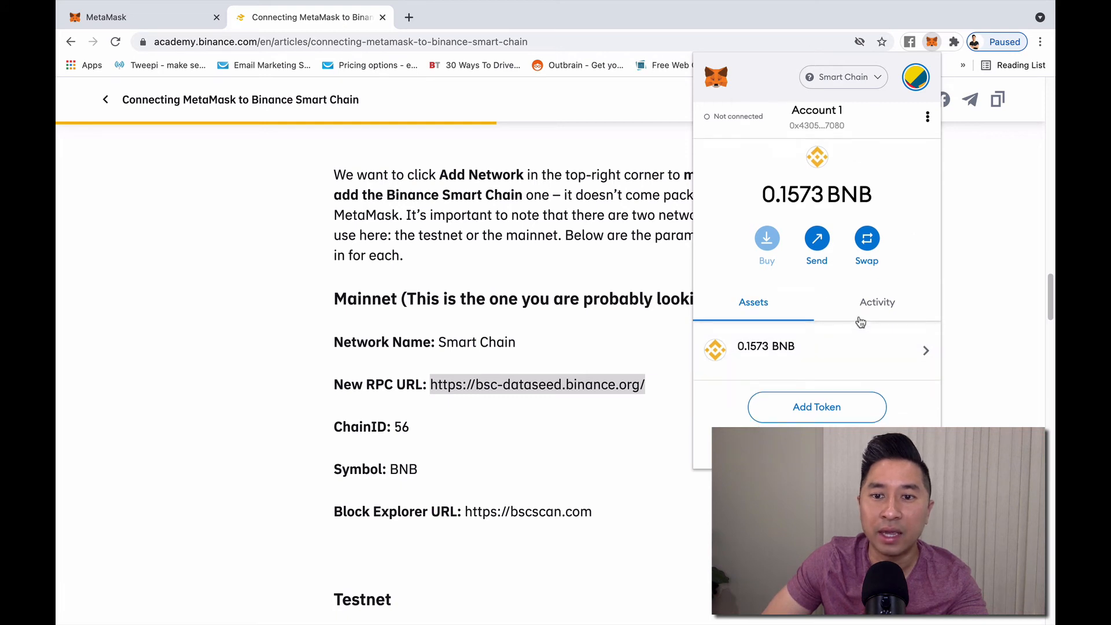
pyautogui.moveTo(838, 311)
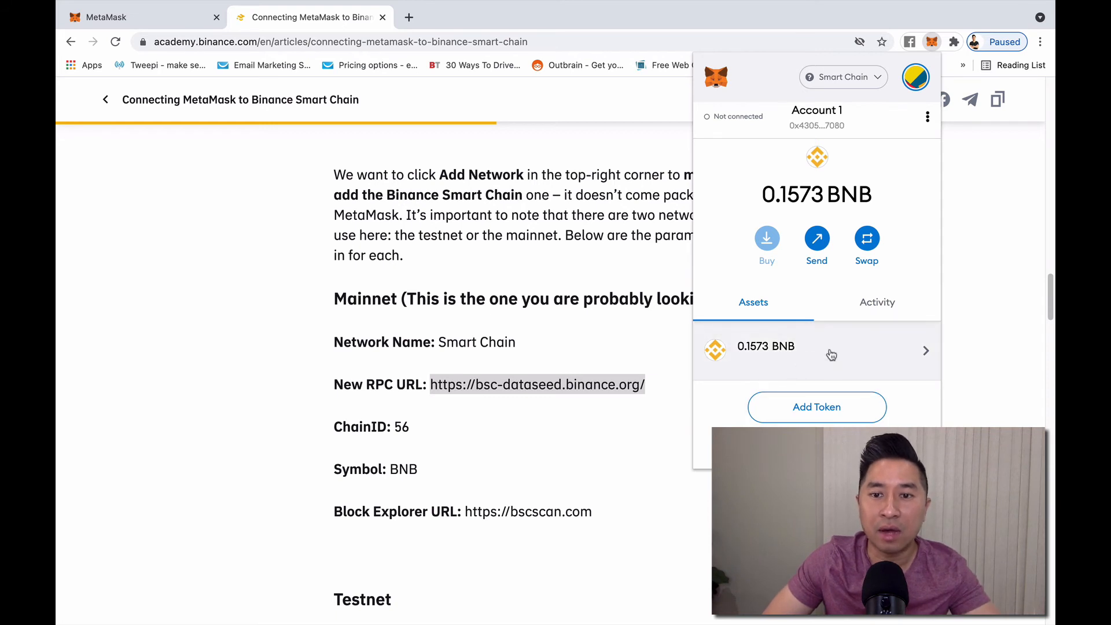
pyautogui.moveTo(839, 367)
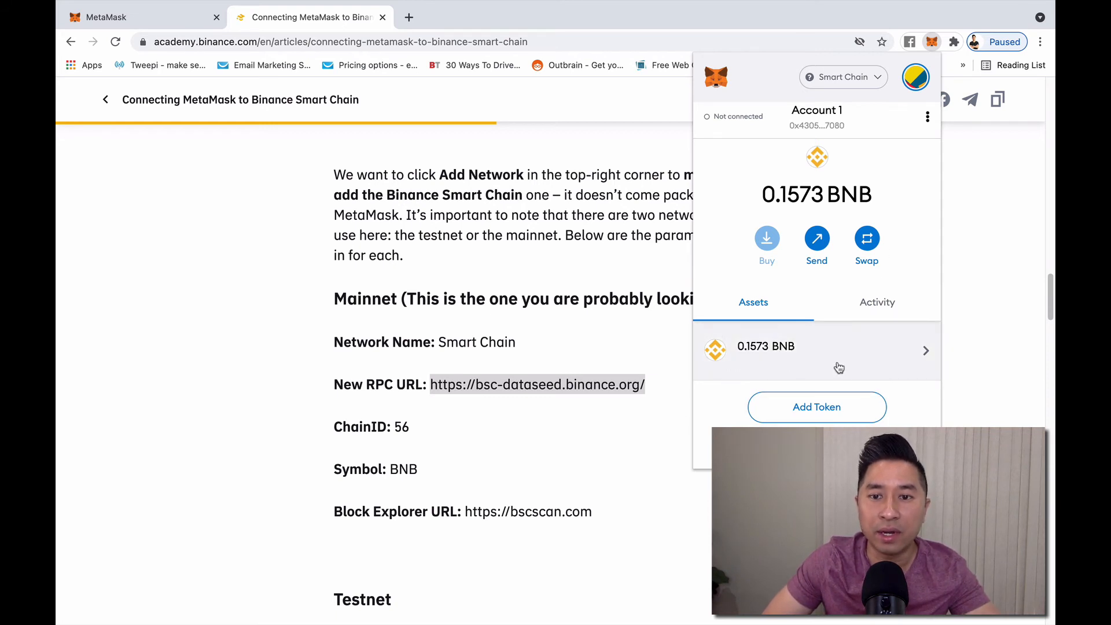
pyautogui.moveTo(816, 406)
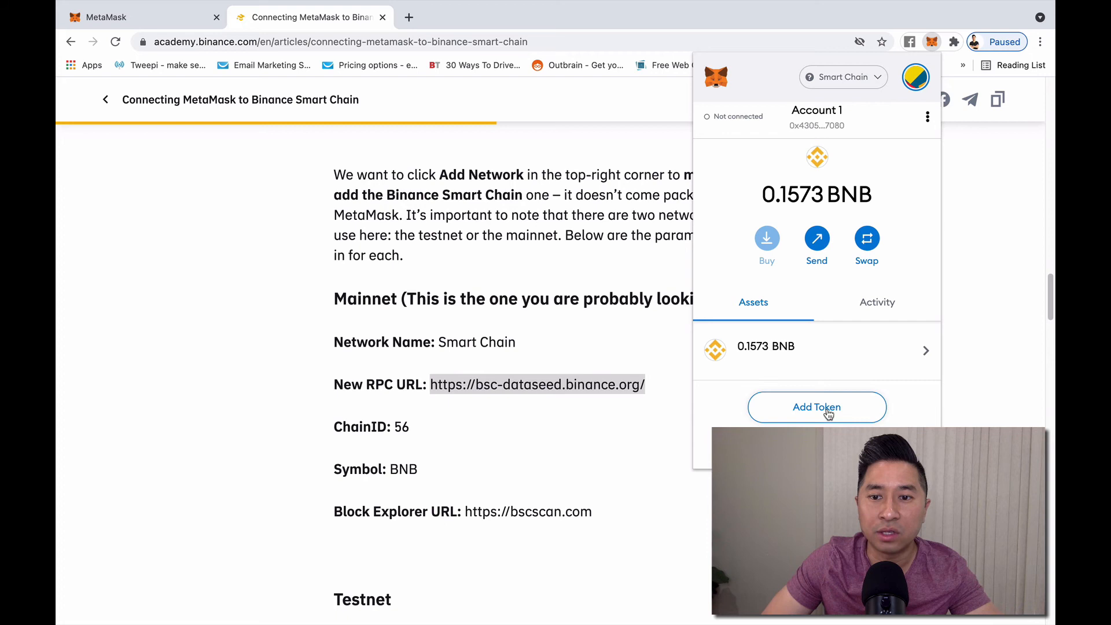
pyautogui.click(817, 406)
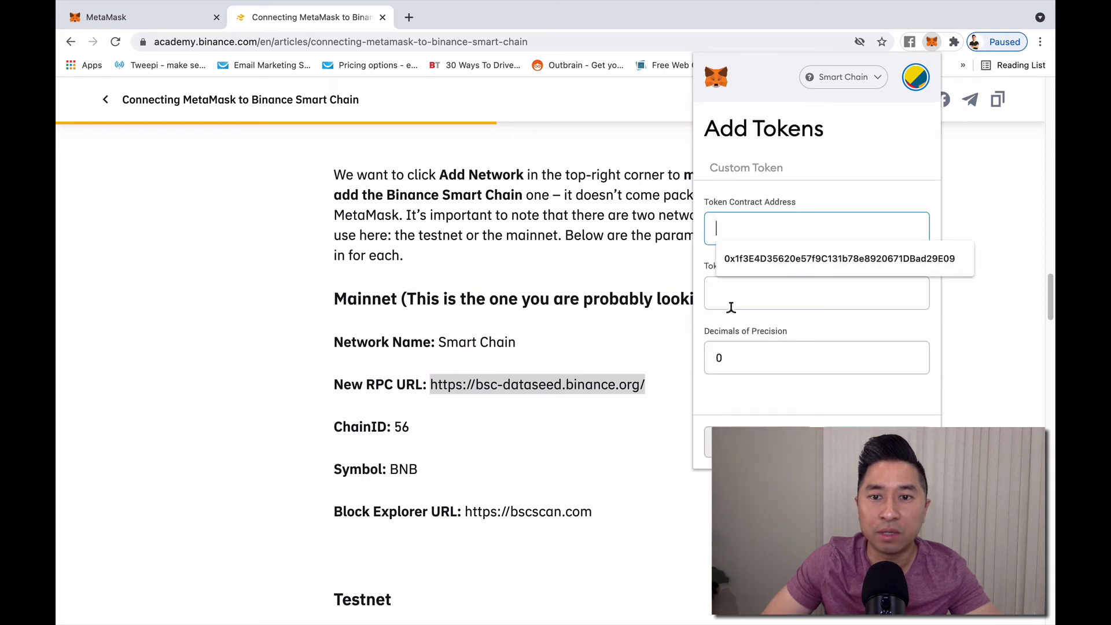
# Step: Cancel the Custom Token form back to the 0.1573 BNB wallet view
pyautogui.click(816, 293)
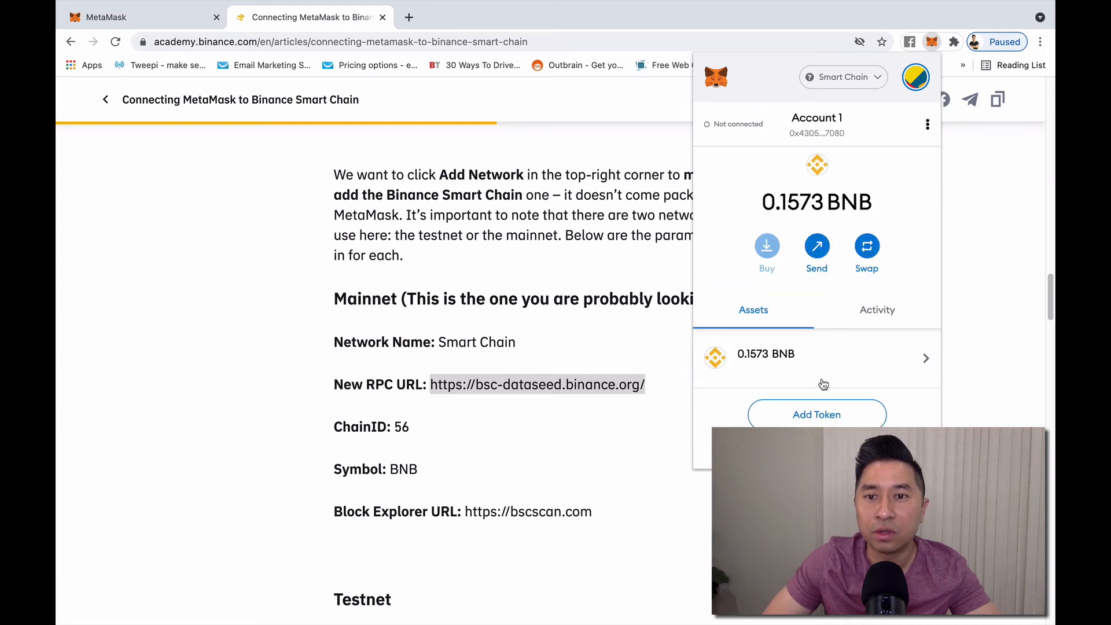
pyautogui.moveTo(775, 389)
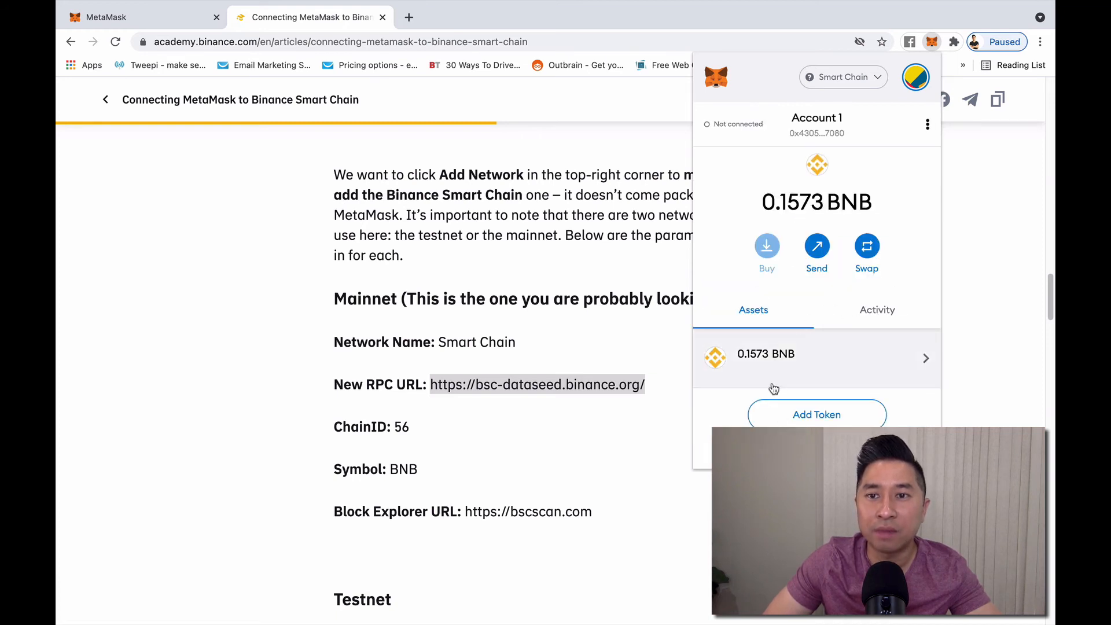
pyautogui.moveTo(892, 197)
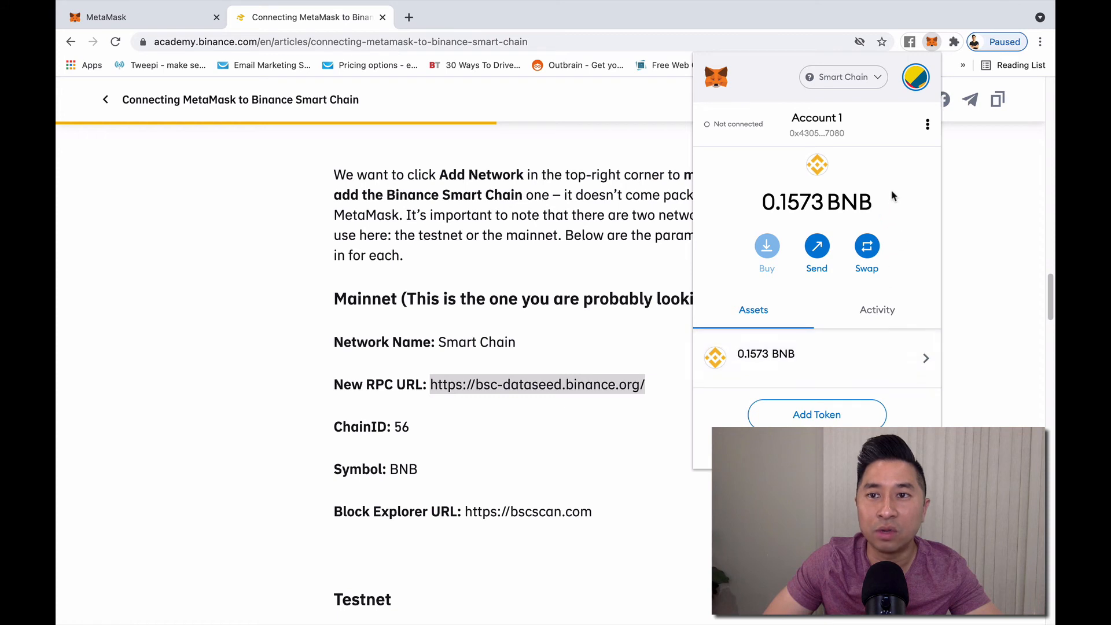
pyautogui.moveTo(739, 360)
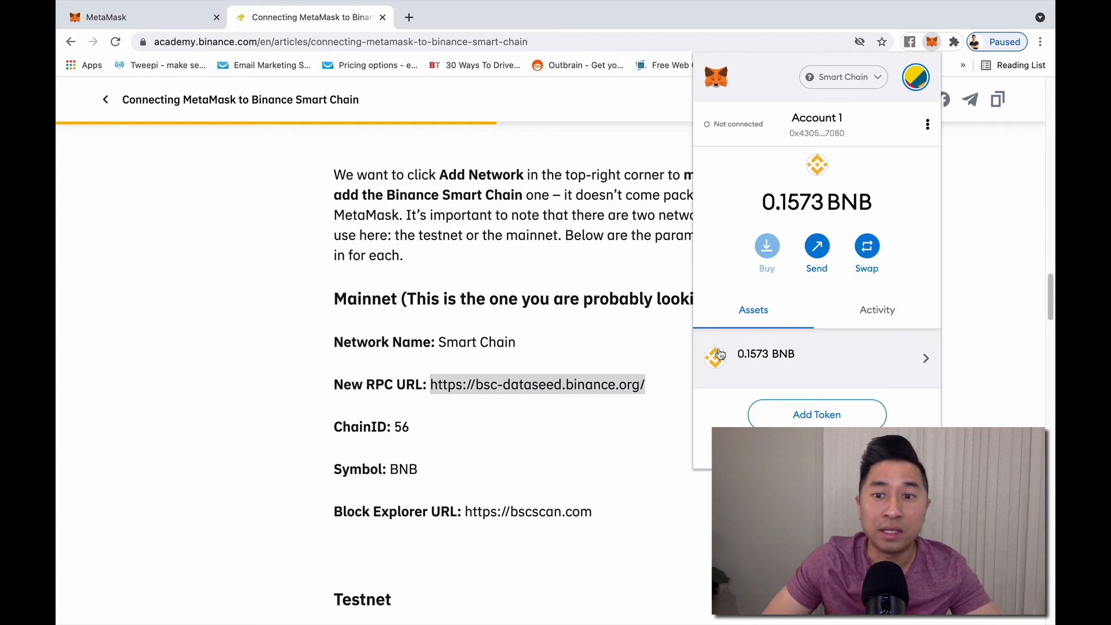
pyautogui.moveTo(421, 71)
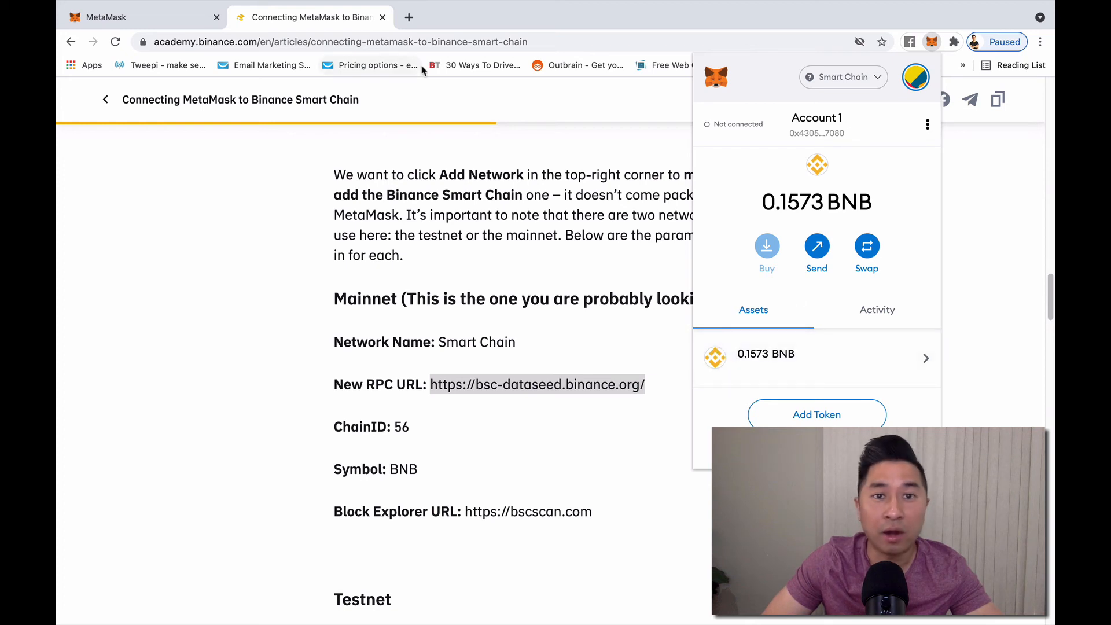
pyautogui.moveTo(420, 51)
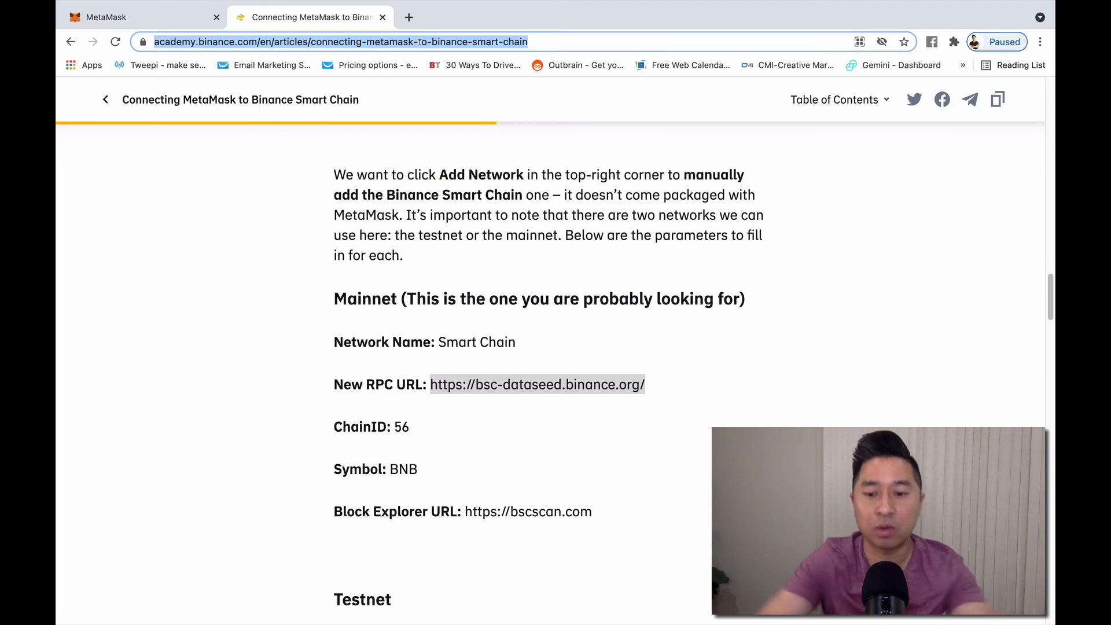
# Step: Load pancakeswap.finance and start connecting a wallet from its Connect button
pyautogui.write('pancakeswap template')
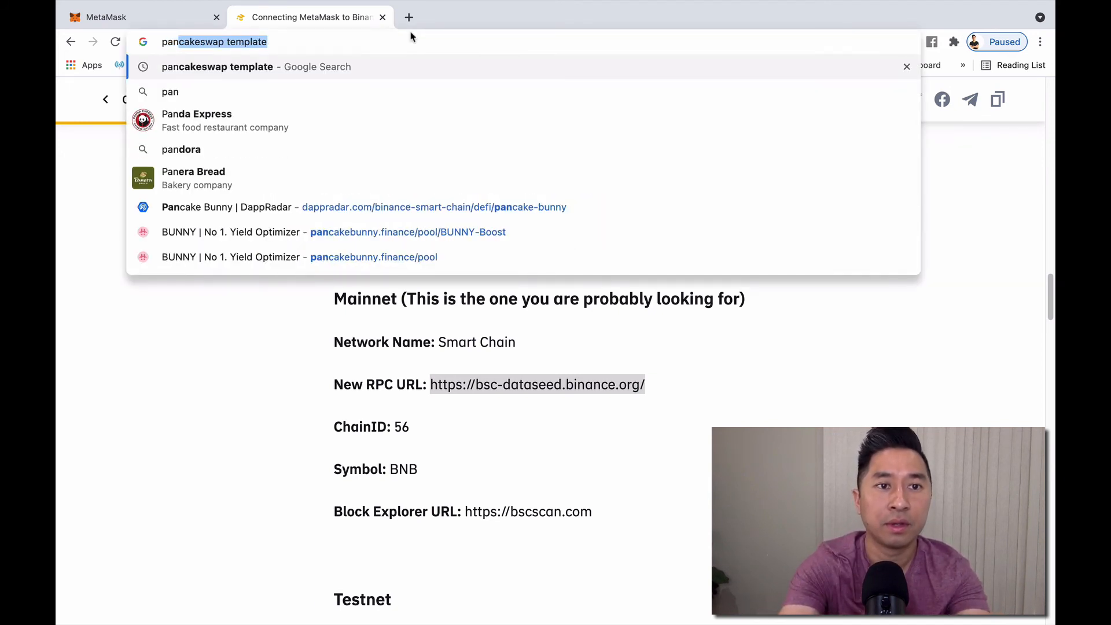
pyautogui.write('cakeswa')
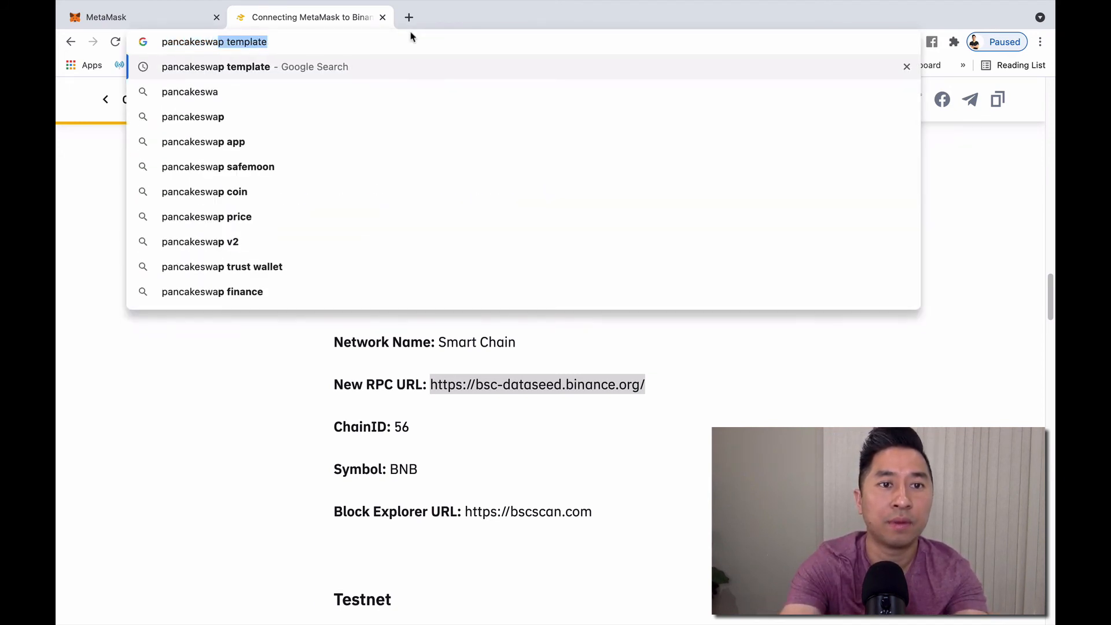
pyautogui.write('pancakeswap.finance')
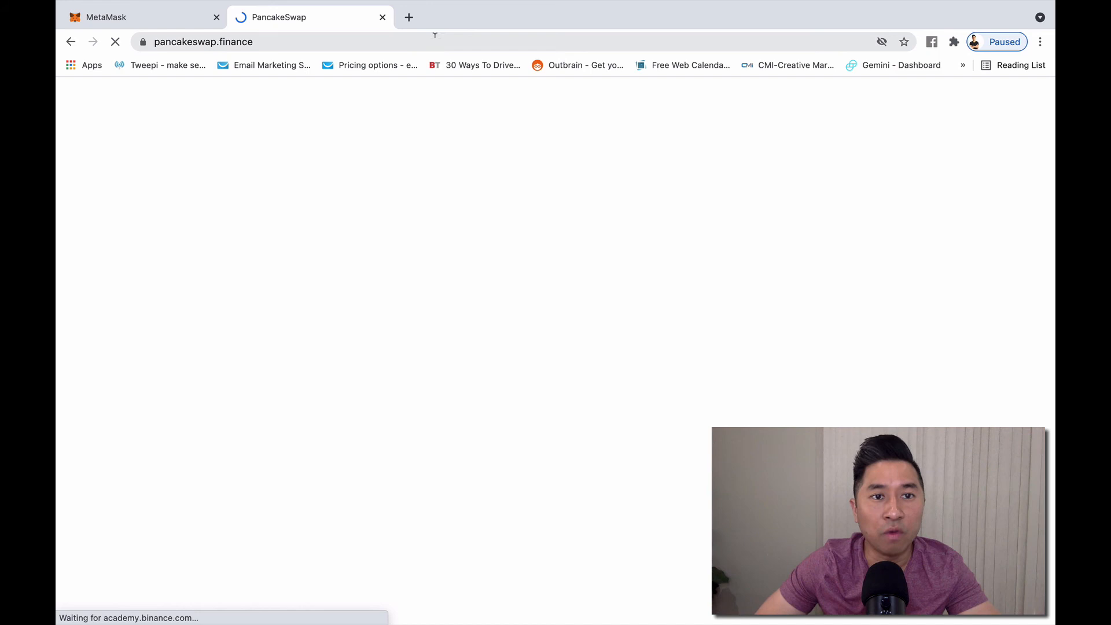
pyautogui.moveTo(434, 137)
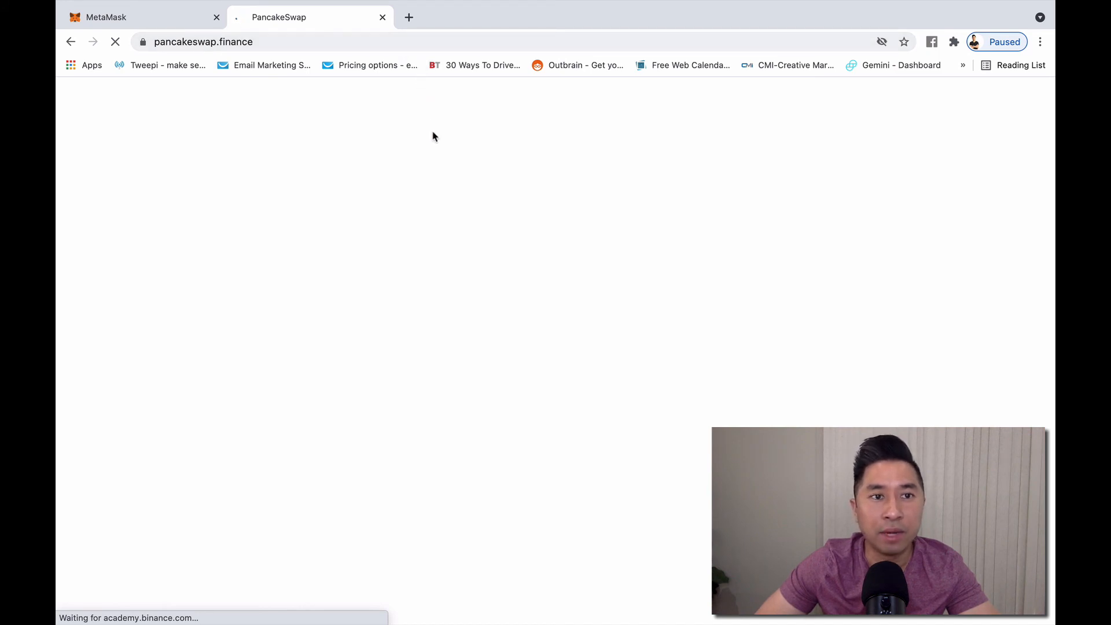
pyautogui.moveTo(340, 216)
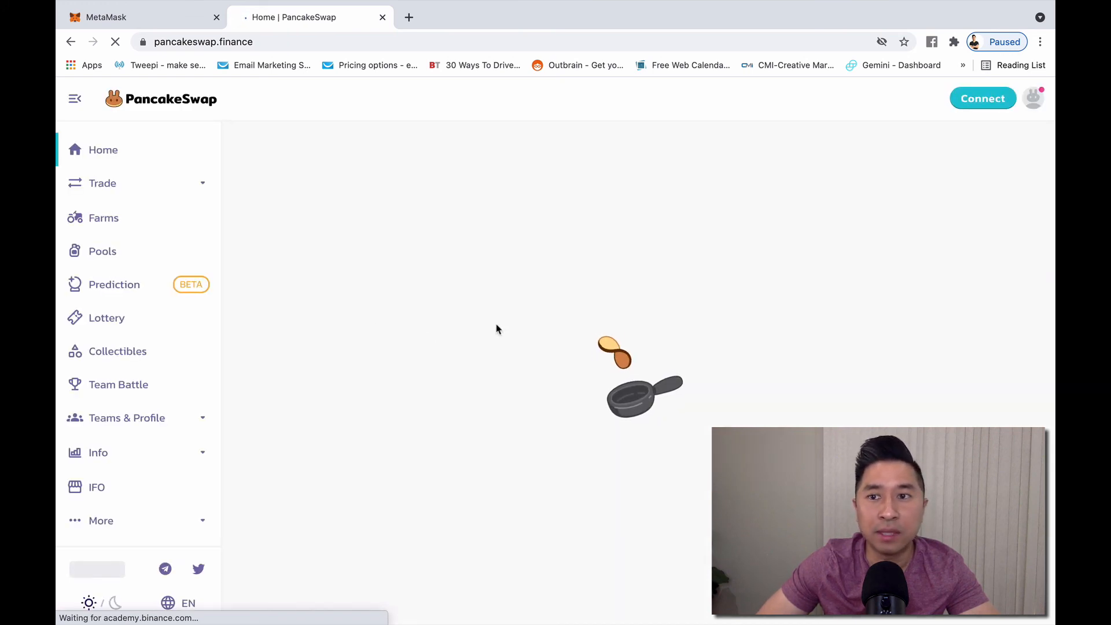
pyautogui.moveTo(348, 366)
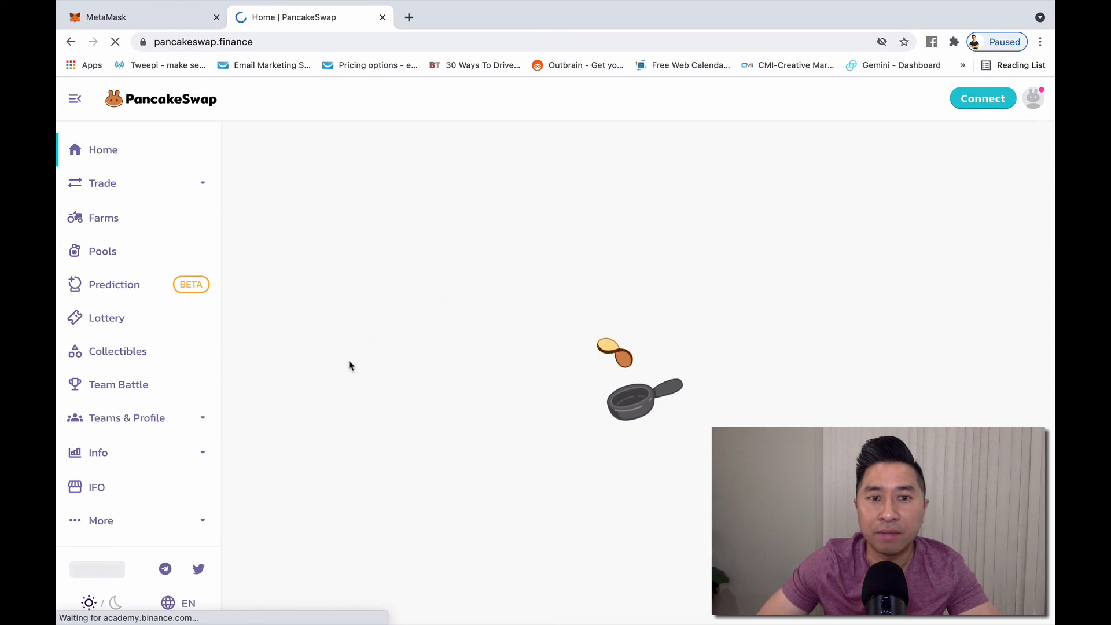
pyautogui.moveTo(572, 345)
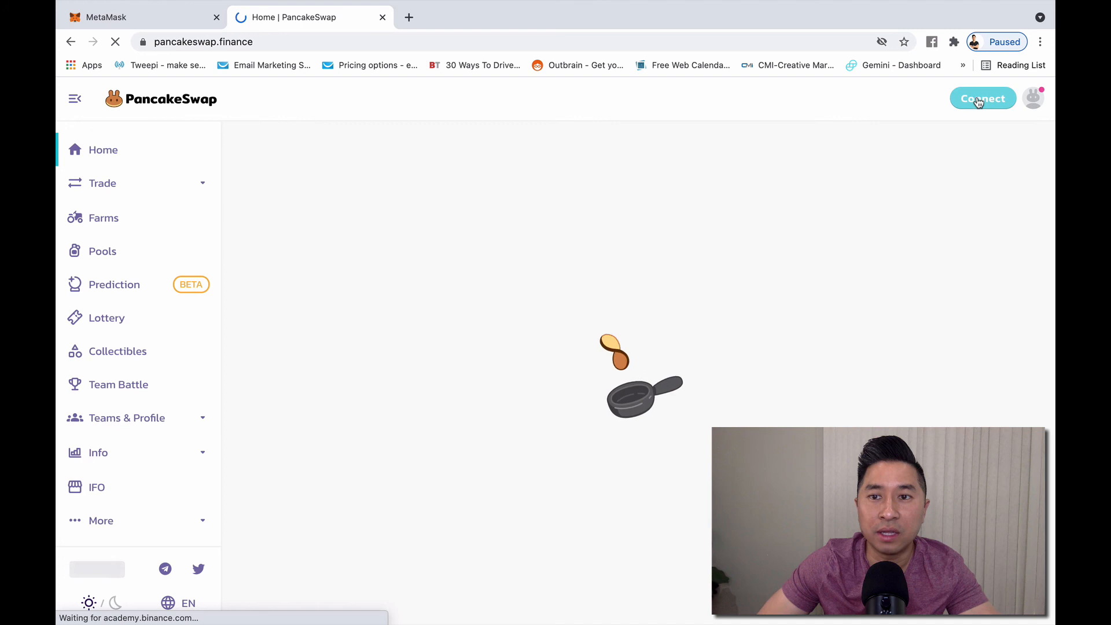
pyautogui.click(982, 98)
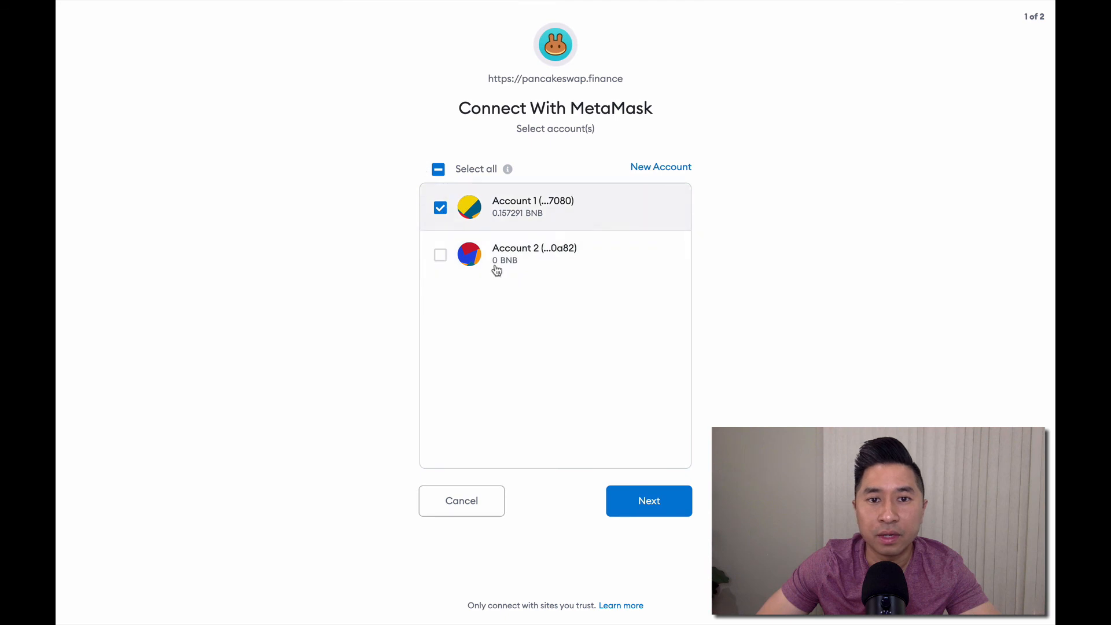
# Step: Connect Account 1 to PancakeSwap, revealing 8.018 CAKE to harvest and 16.5515 in wallet
pyautogui.click(649, 500)
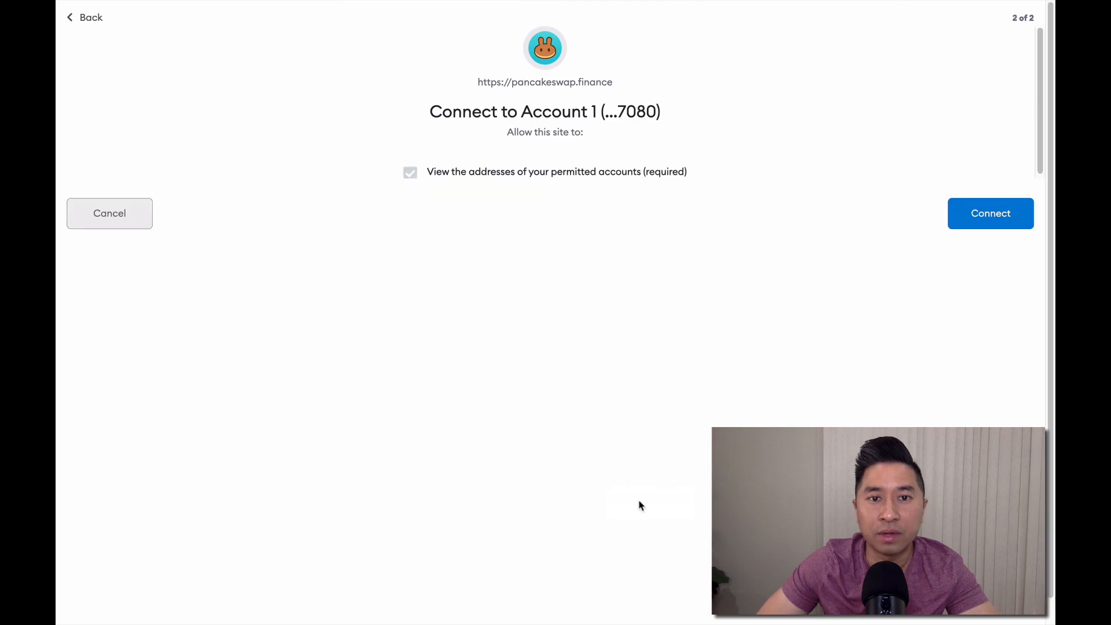
pyautogui.click(990, 213)
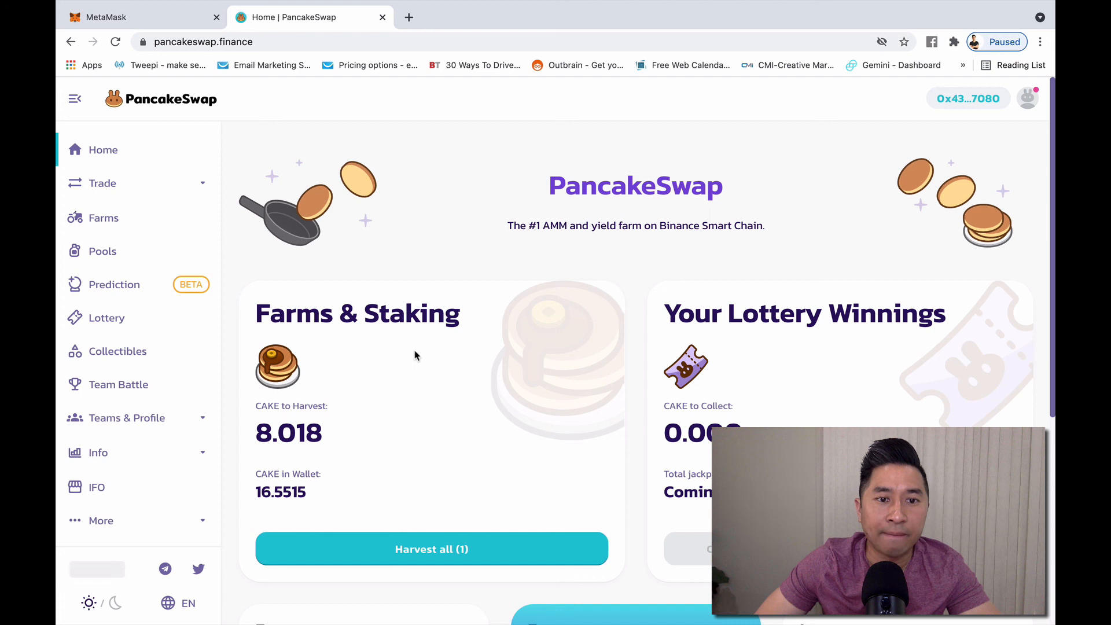
pyautogui.scroll(-3)
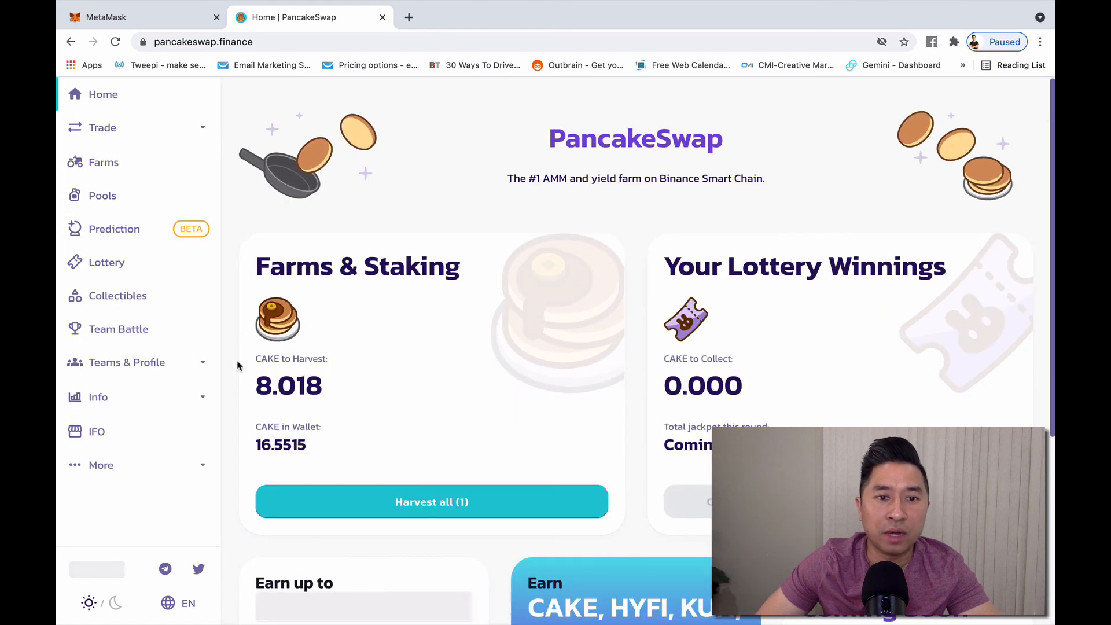
pyautogui.moveTo(336, 425)
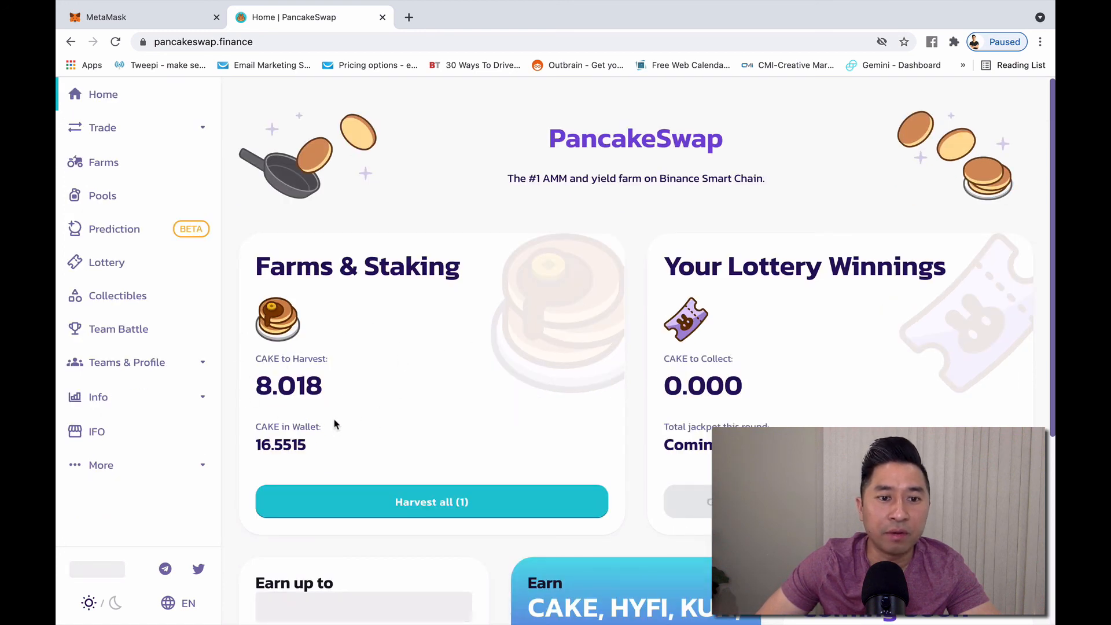
pyautogui.moveTo(330, 447)
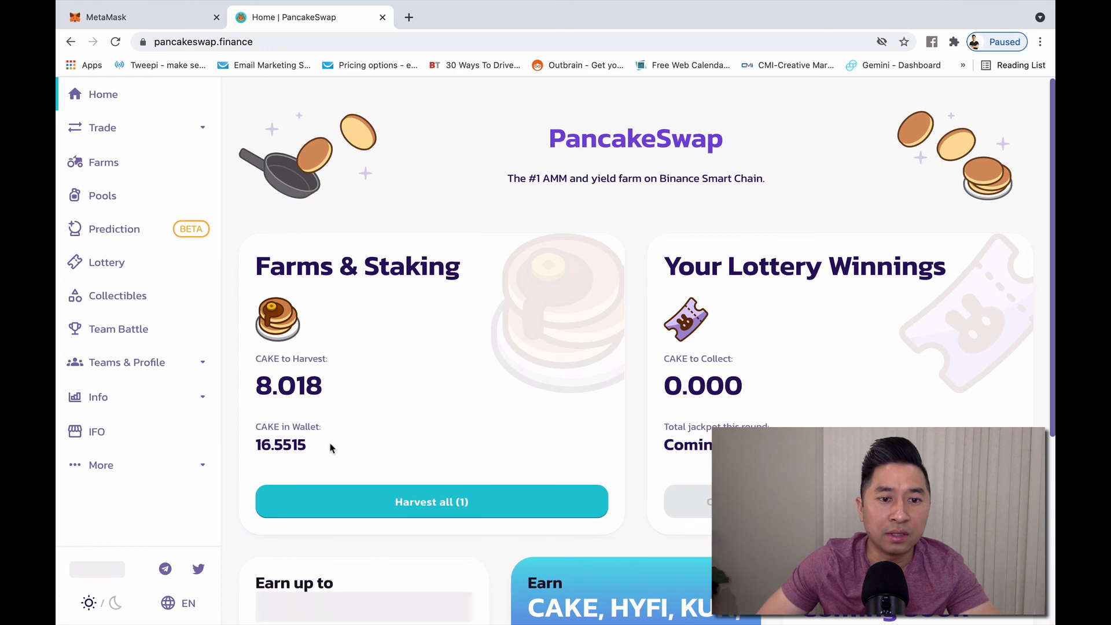
pyautogui.scroll(-3)
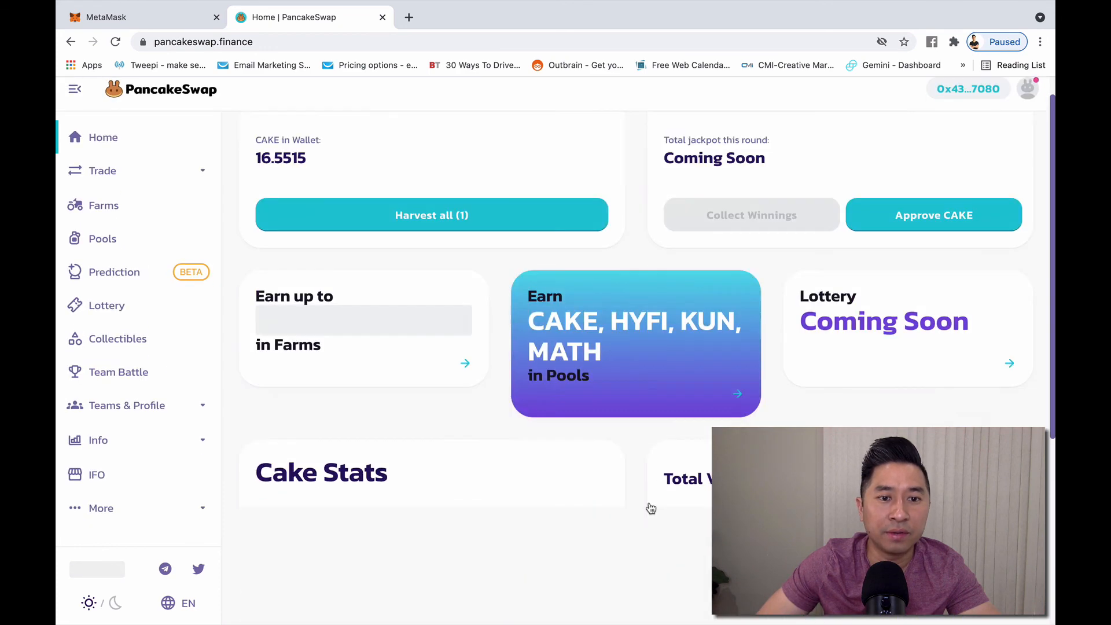
pyautogui.scroll(3)
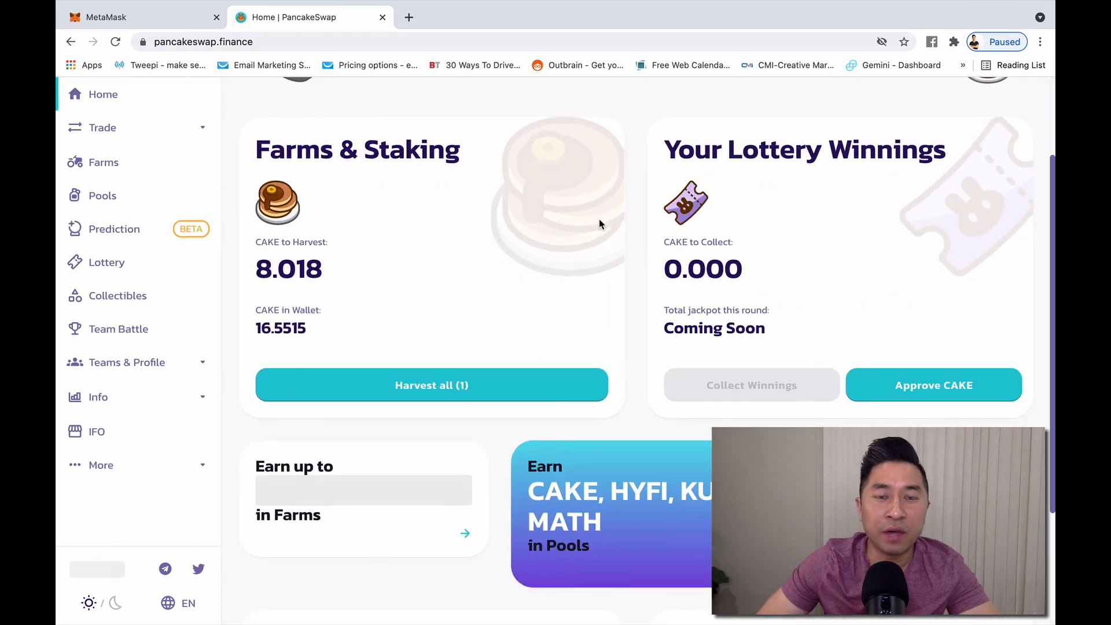
pyautogui.scroll(3)
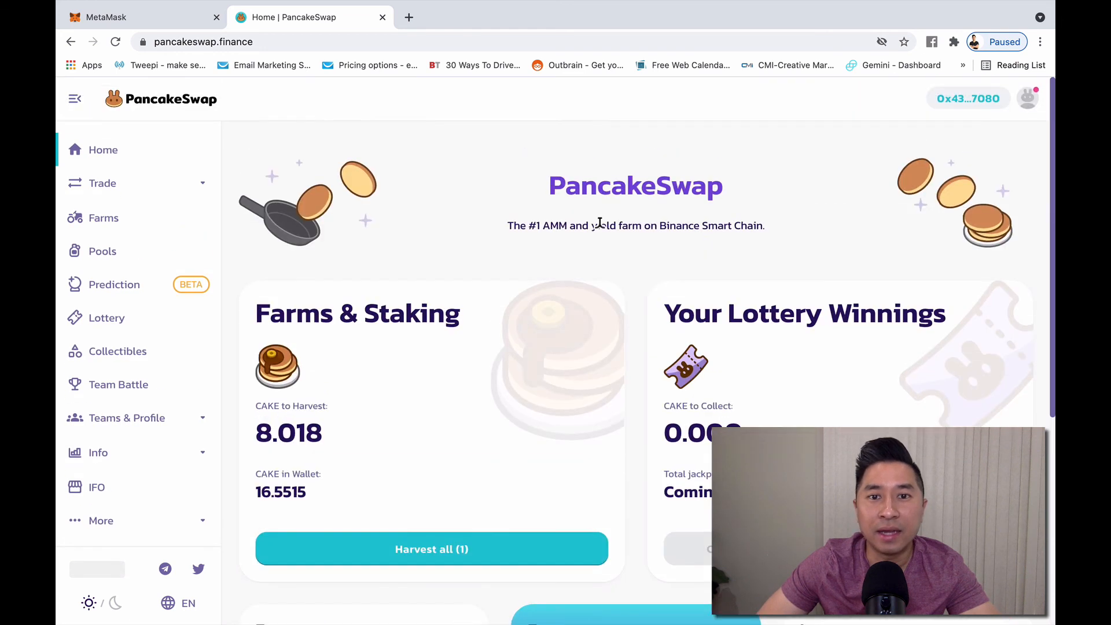
pyautogui.moveTo(684, 244)
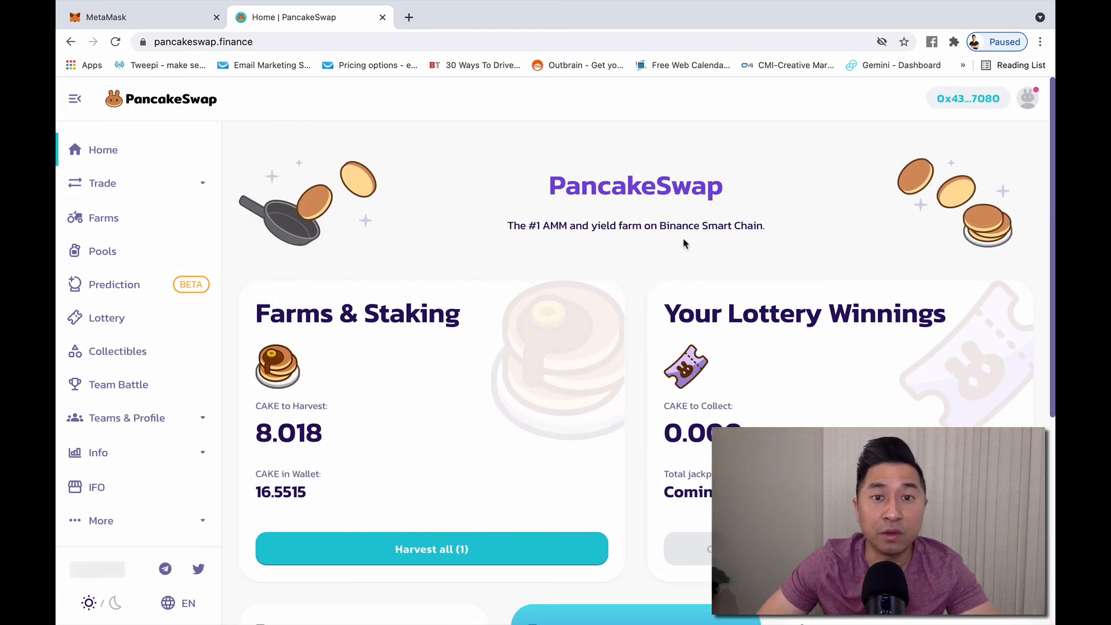